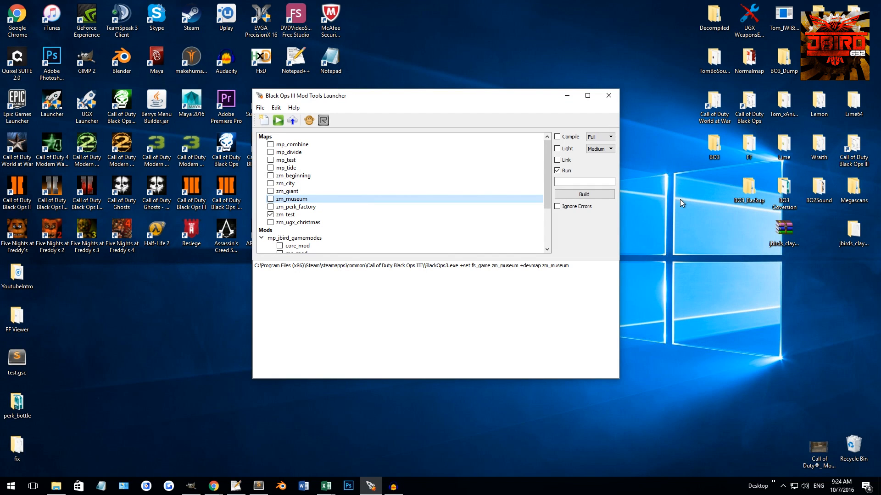
pyautogui.moveTo(689, 235)
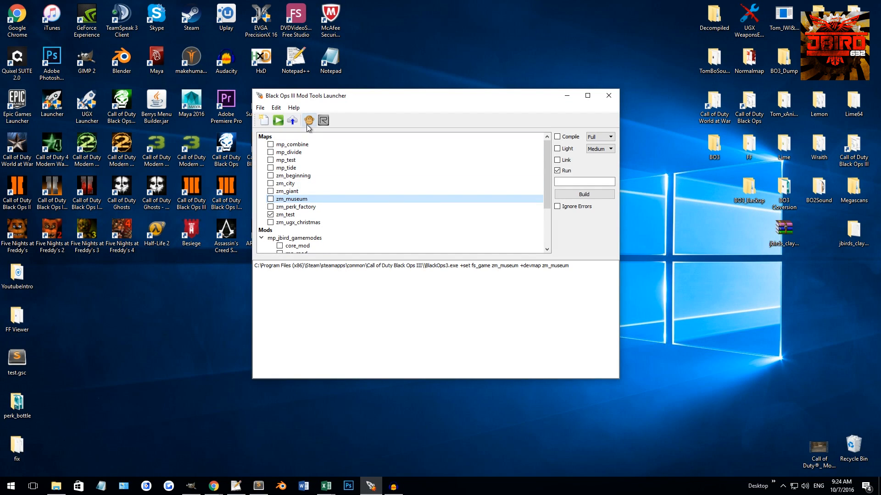
# - Launch the Asset Property Editor, which opens on the zm_vending_vigor_rush xmodel
pyautogui.click(323, 120)
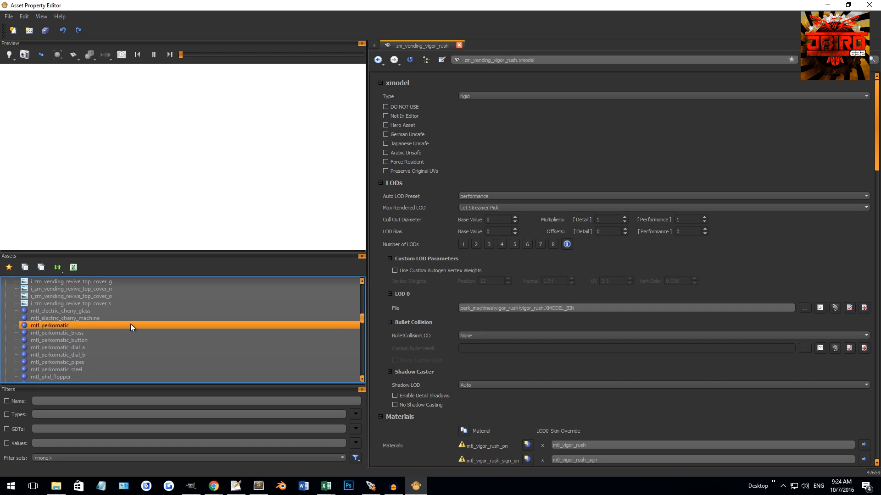
pyautogui.scroll(3)
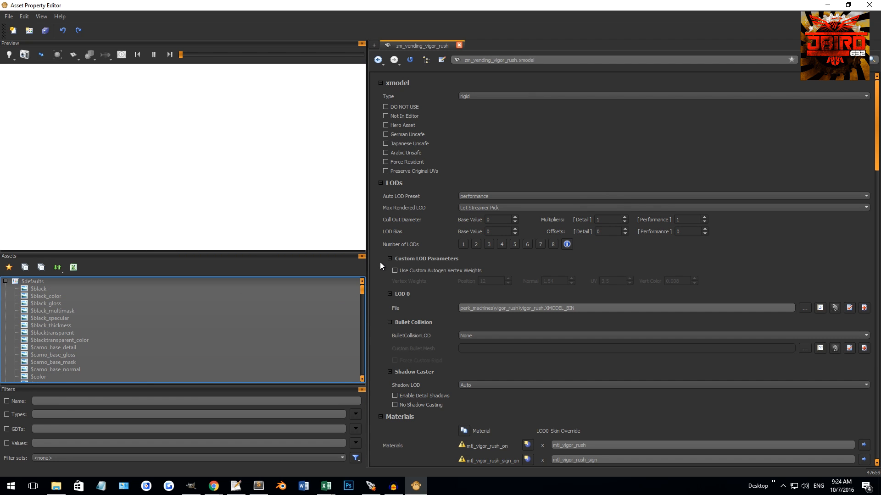
pyautogui.moveTo(8, 17)
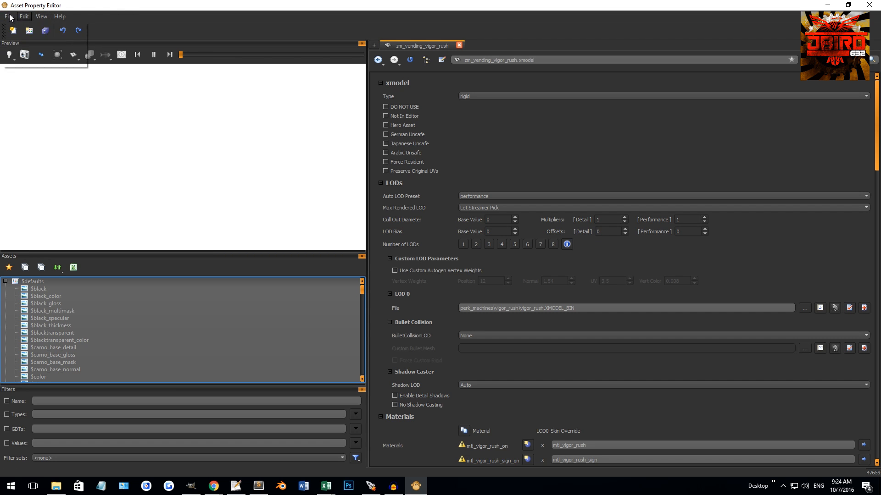
pyautogui.moveTo(45, 30)
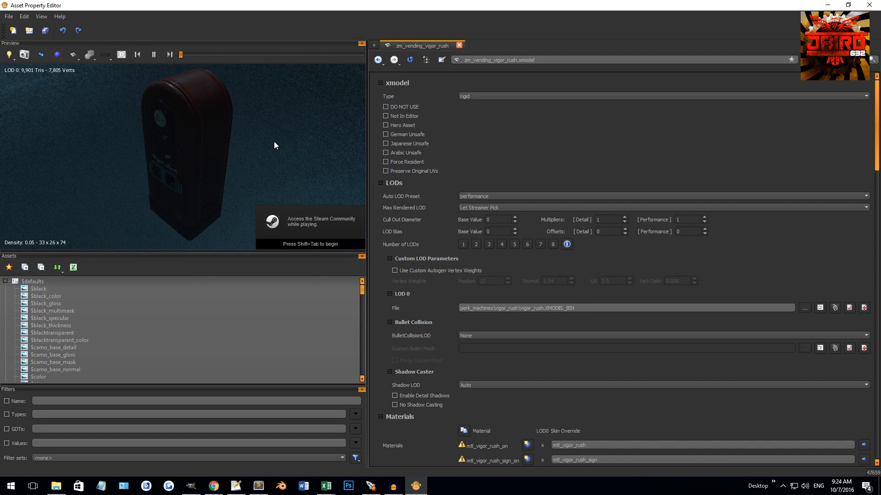
pyautogui.moveTo(214, 152)
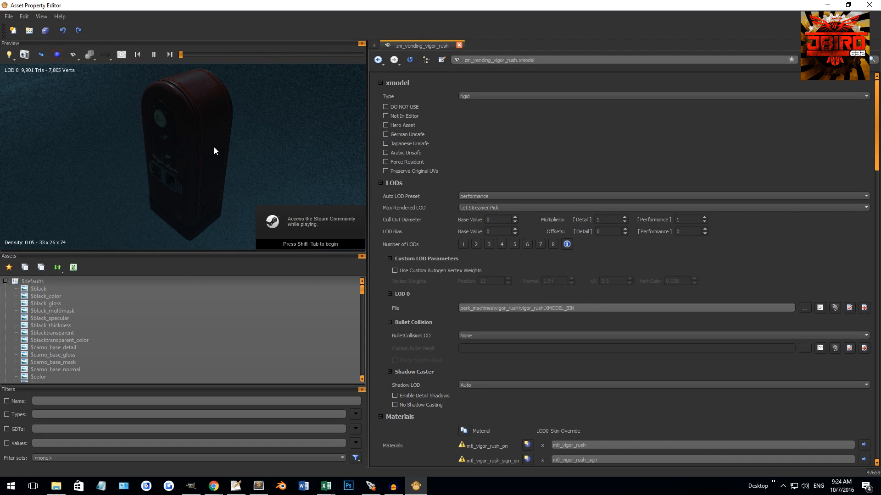
pyautogui.moveTo(210, 153)
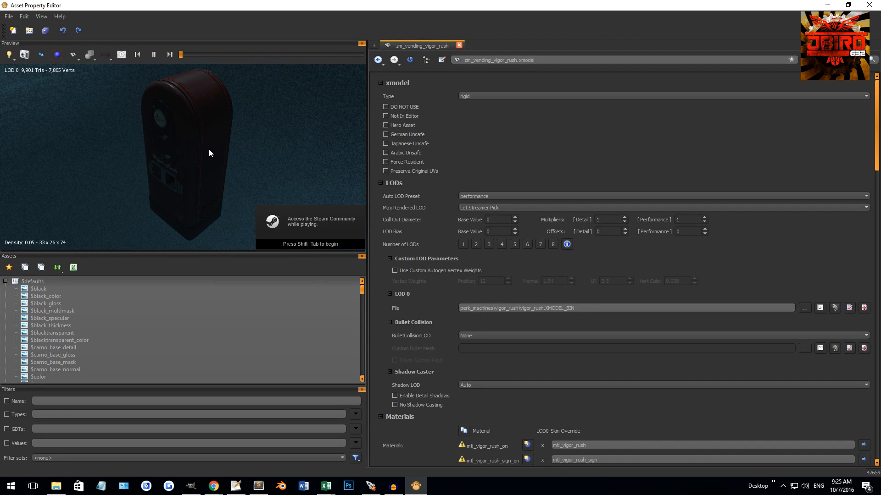
# - Orbit and reposition the Vigor Rush machine in the preview, ending on its front
pyautogui.moveTo(210, 153); pyautogui.dragTo(196, 175)
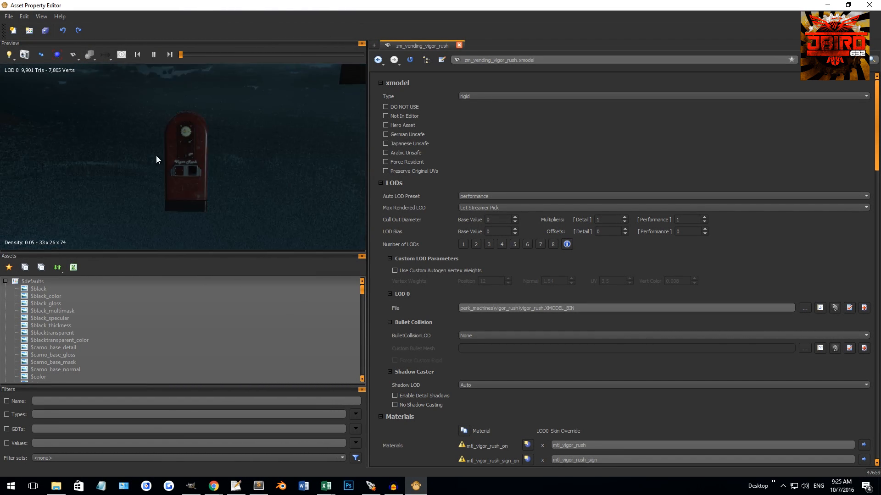
pyautogui.rightClick(158, 160)
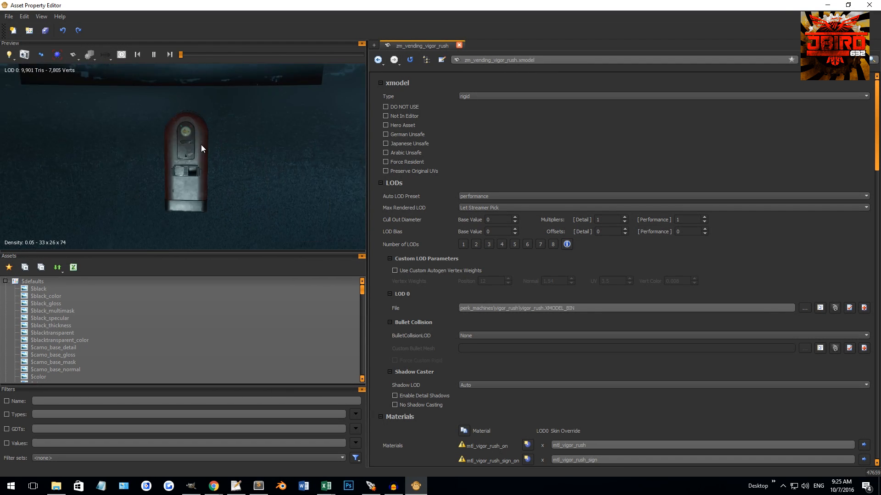
pyautogui.moveTo(202, 148); pyautogui.dragTo(229, 171)
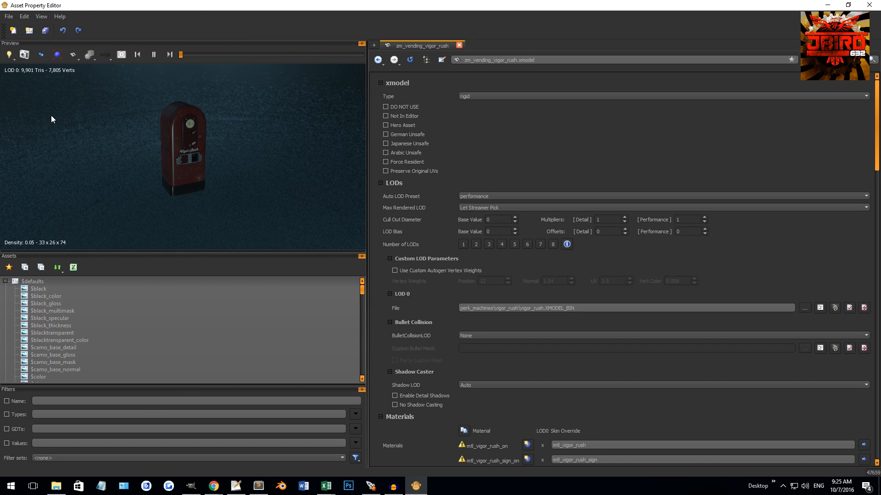
# - Preview the machine as a wireframe, then under morning sky lighting
pyautogui.click(9, 55)
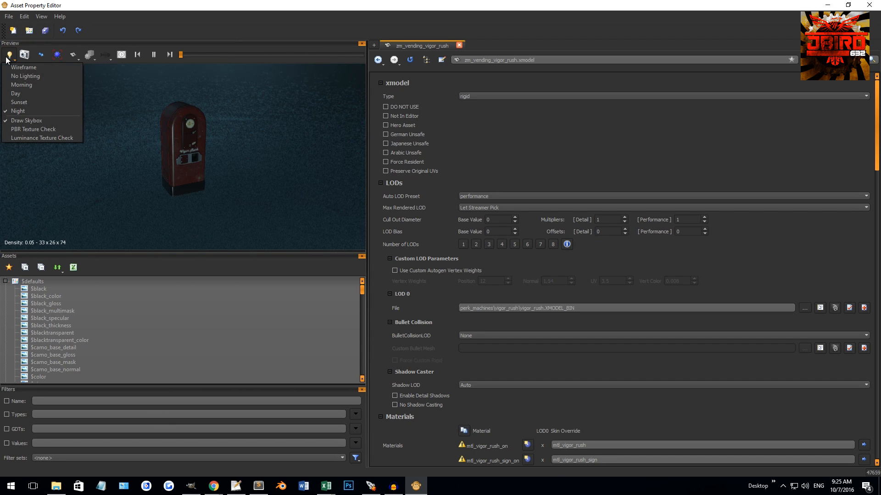
pyautogui.moveTo(23, 67)
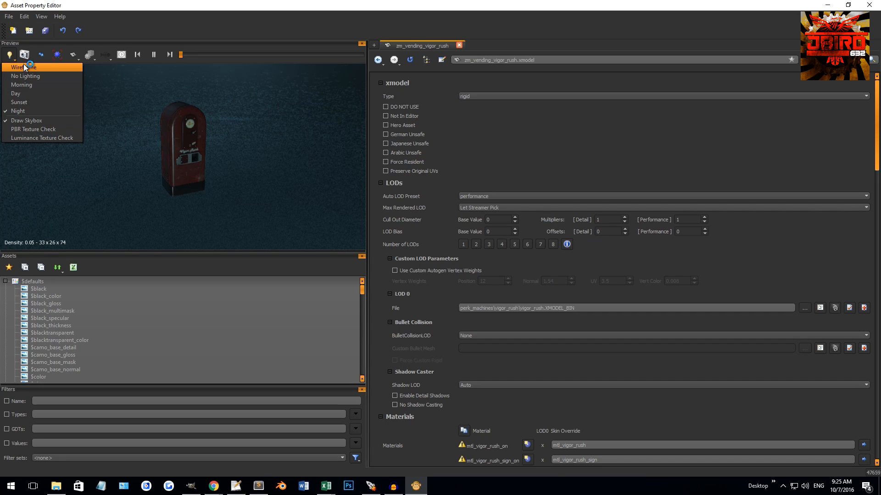
pyautogui.click(23, 68)
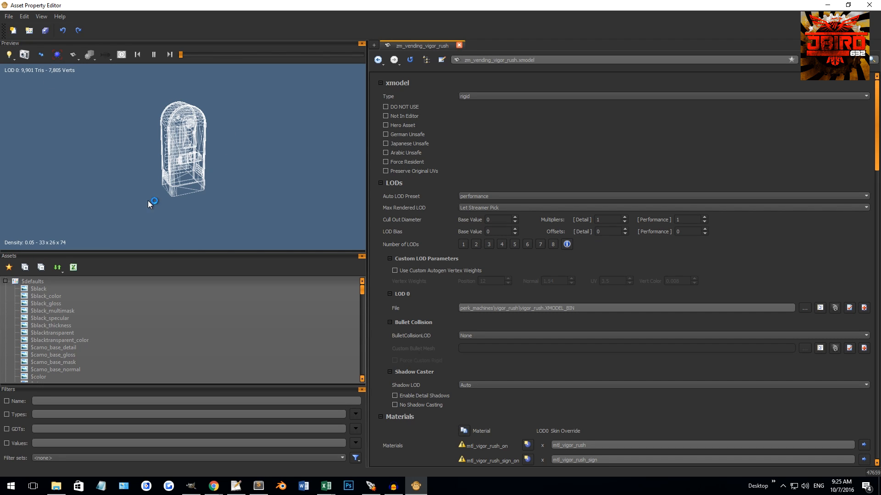
pyautogui.click(8, 54)
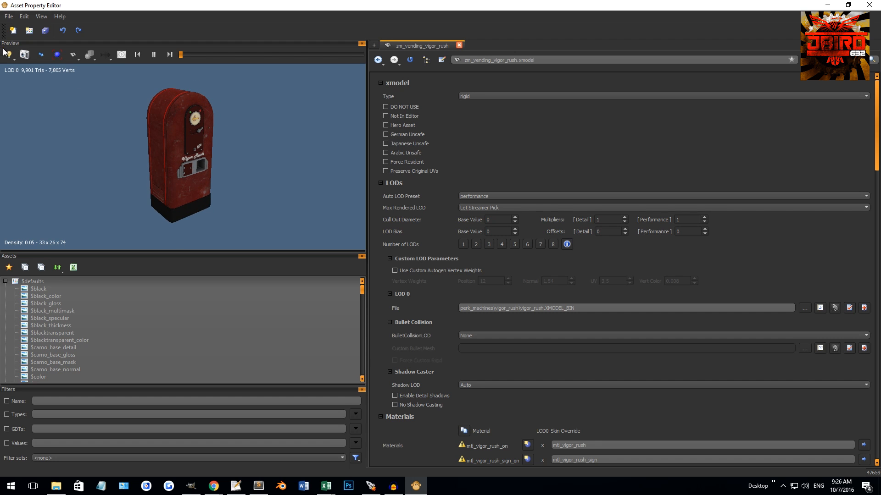
pyautogui.click(8, 55)
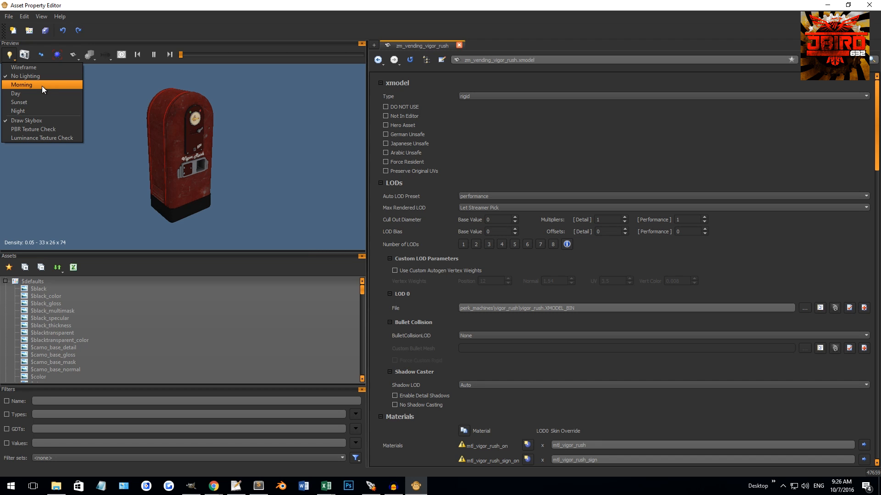
pyautogui.click(23, 85)
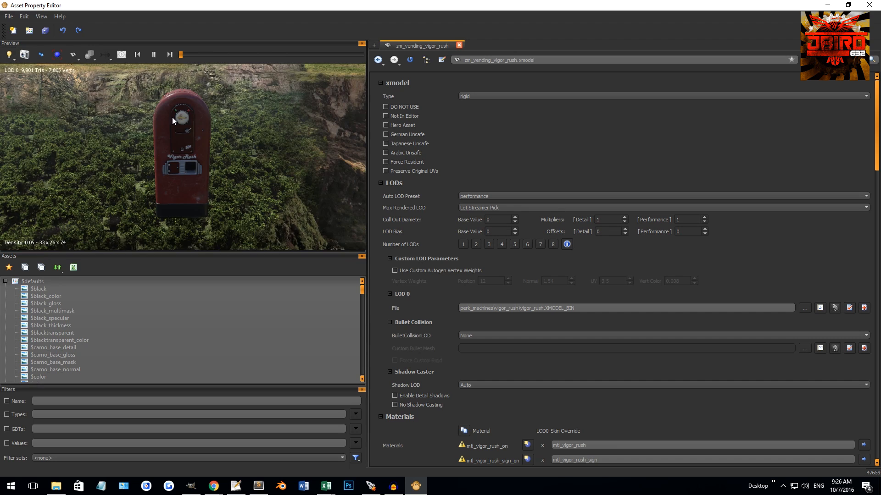
# - Switch the preview to day lighting, then back to night lighting with PBR texture check
pyautogui.click(9, 55)
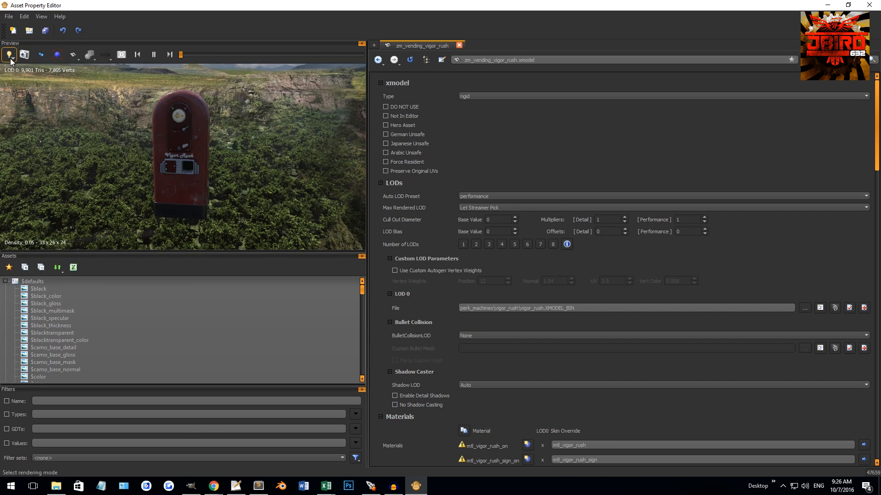
pyautogui.click(24, 54)
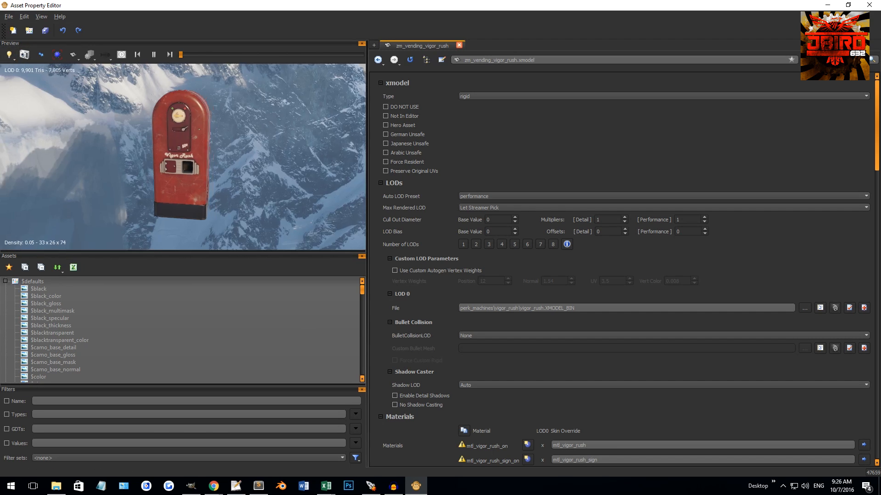
pyautogui.click(10, 55)
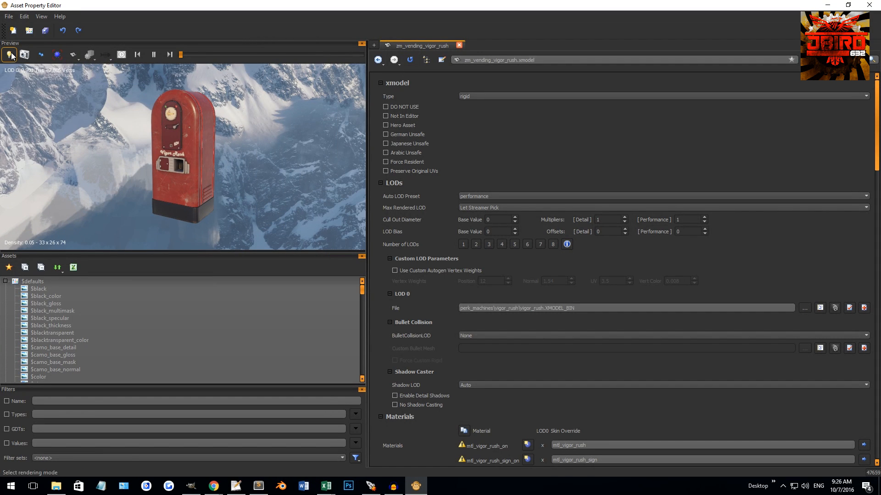
pyautogui.click(10, 54)
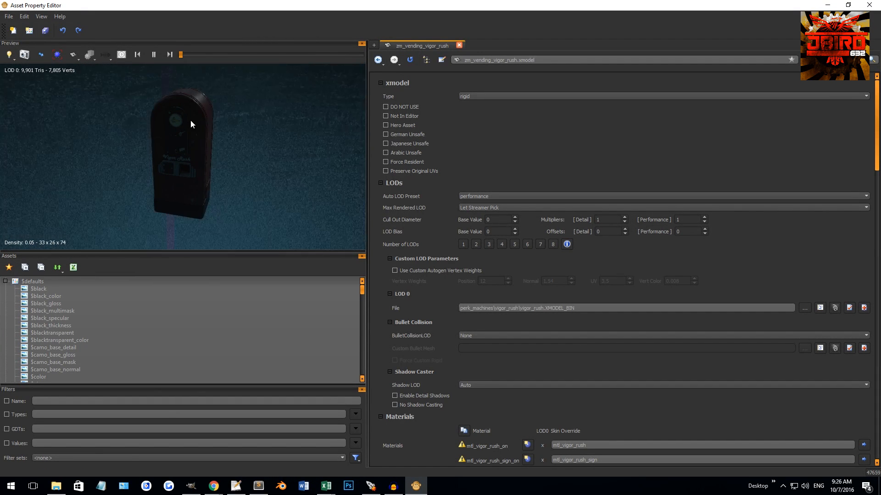
pyautogui.rightClick(193, 124)
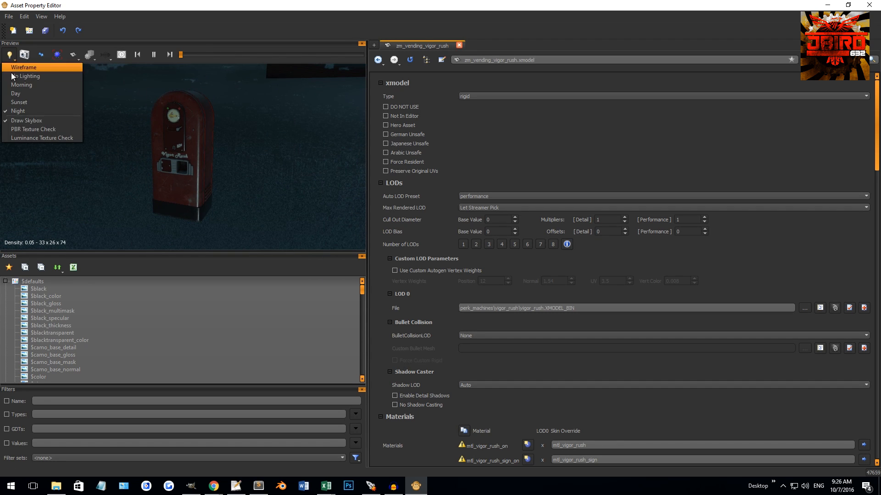
pyautogui.moveTo(33, 129)
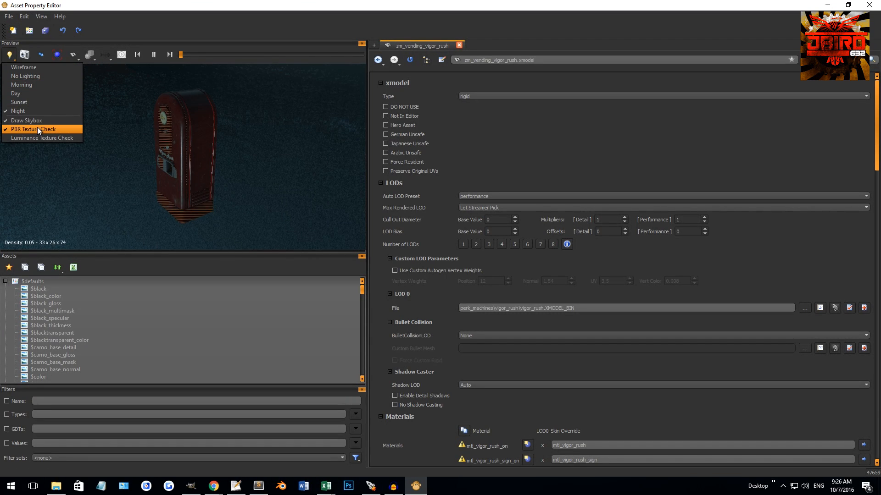
# - Turn off PBR texture check, pin the asset, and set the preview LOD to 0
pyautogui.click(33, 130)
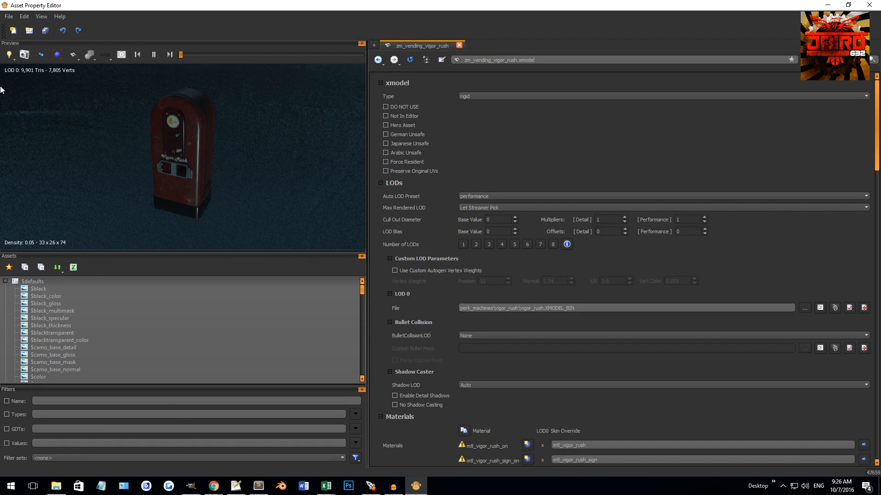
pyautogui.moveTo(24, 55)
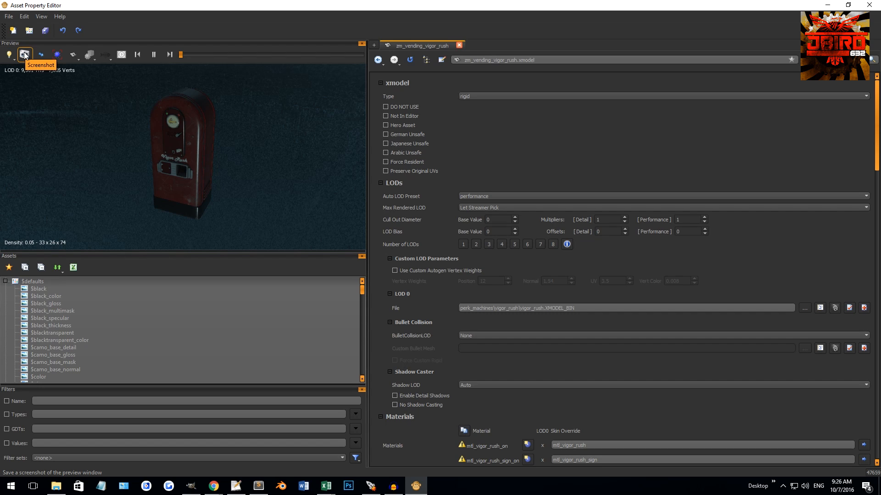
pyautogui.moveTo(41, 55)
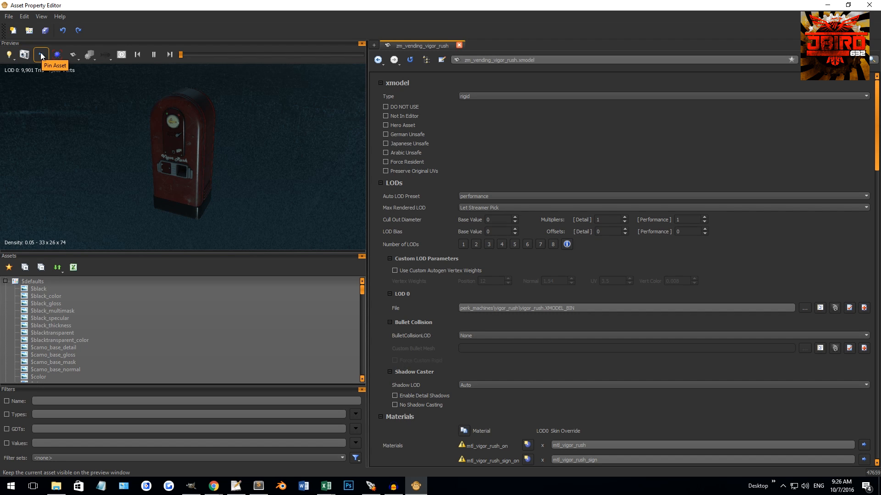
pyautogui.click(41, 55)
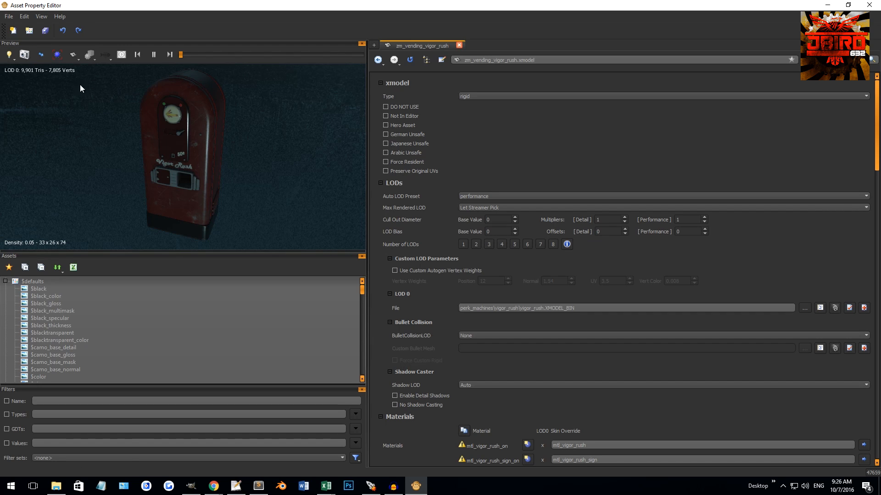
pyautogui.moveTo(57, 54)
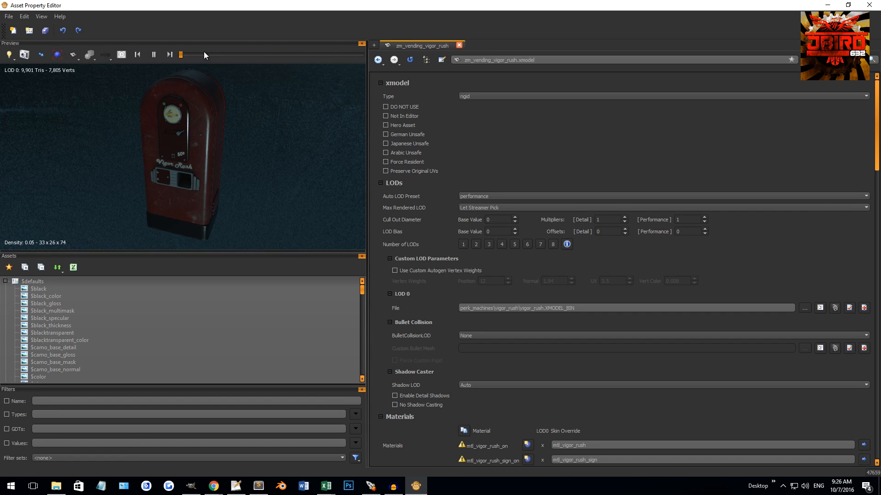
pyautogui.moveTo(73, 56)
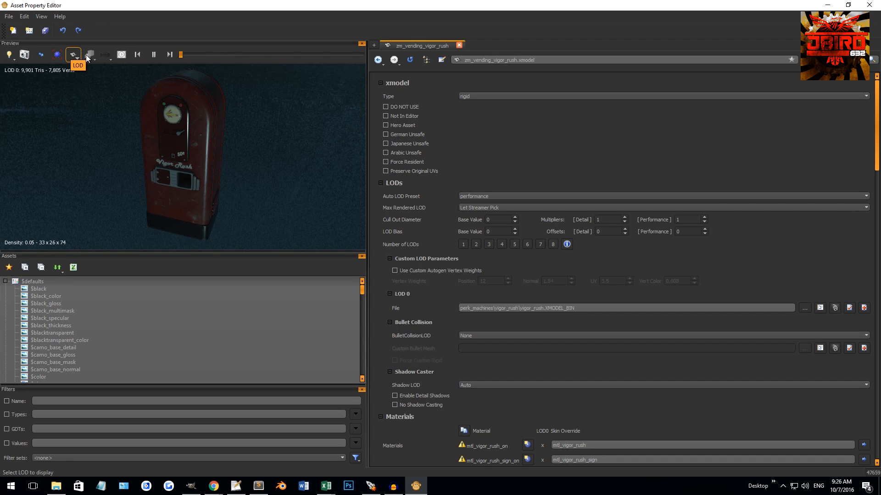
pyautogui.click(73, 55)
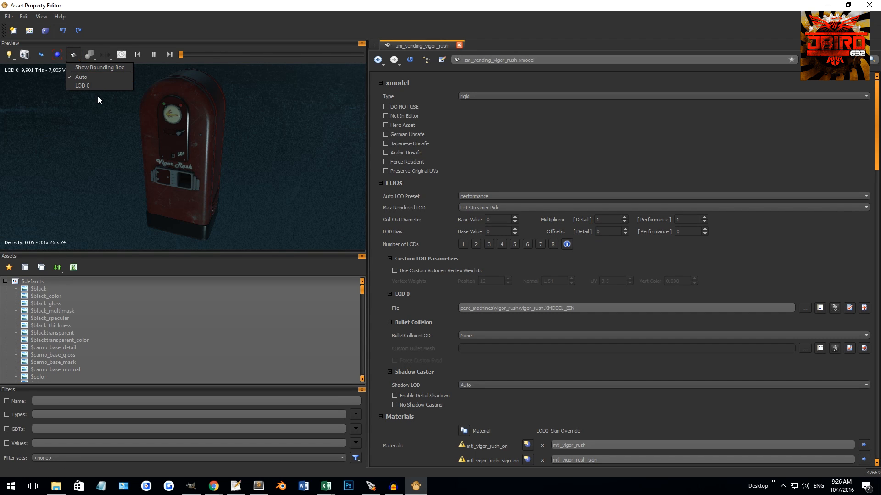
pyautogui.moveTo(106, 143)
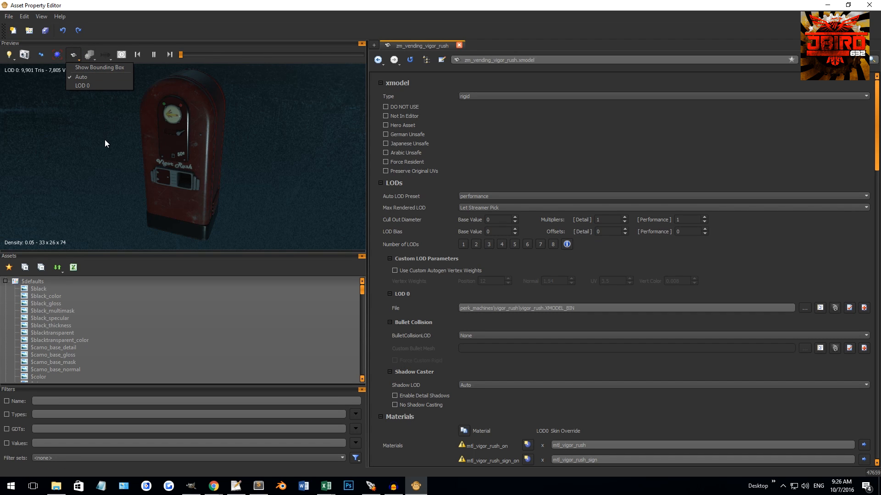
pyautogui.moveTo(264, 115)
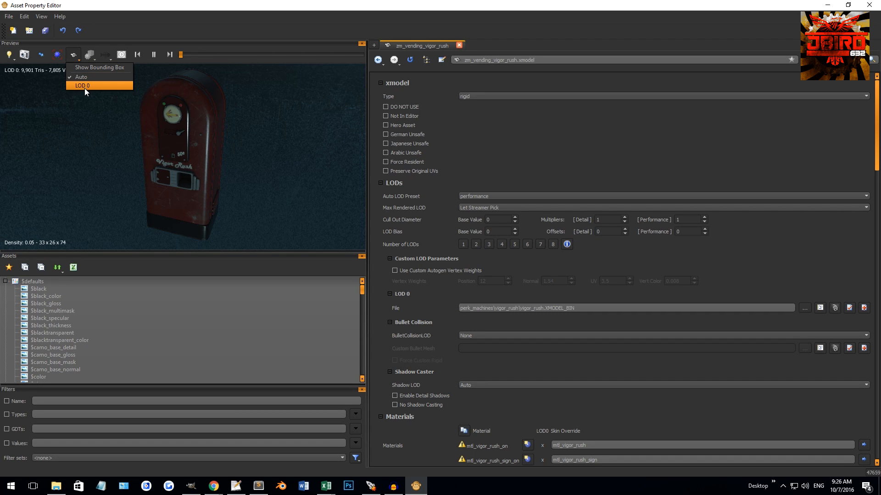
pyautogui.click(83, 86)
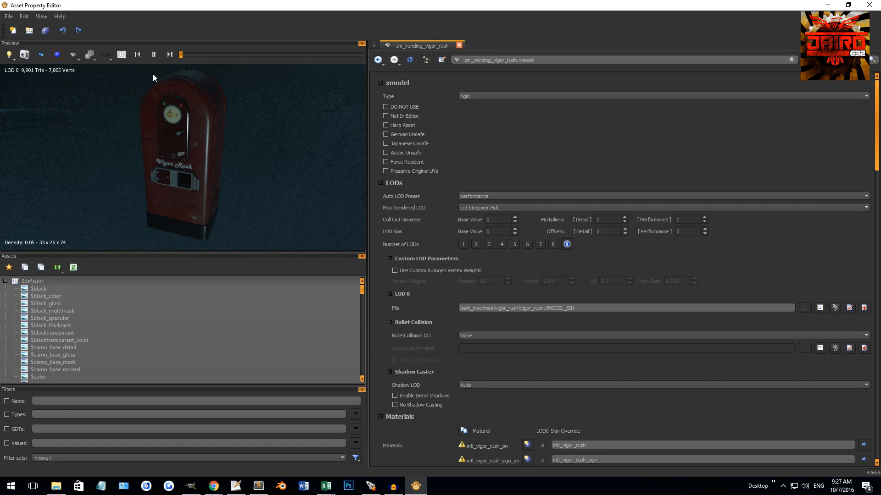
pyautogui.moveTo(106, 55)
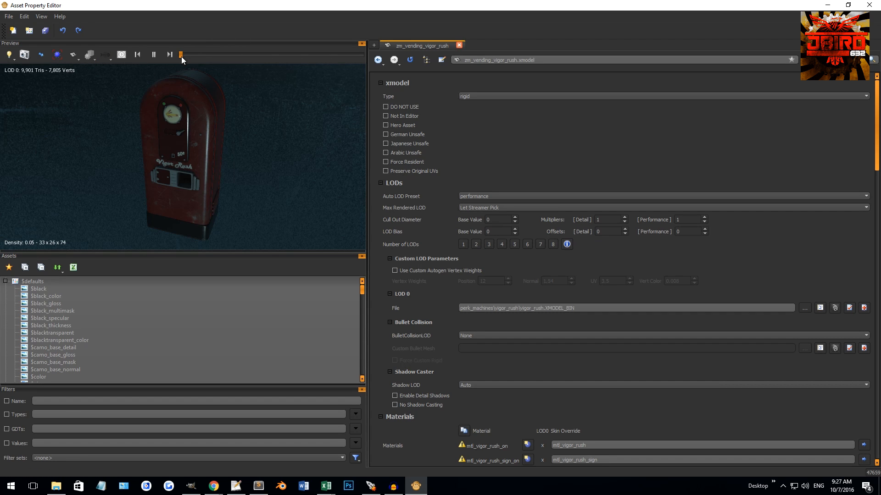
pyautogui.moveTo(332, 68)
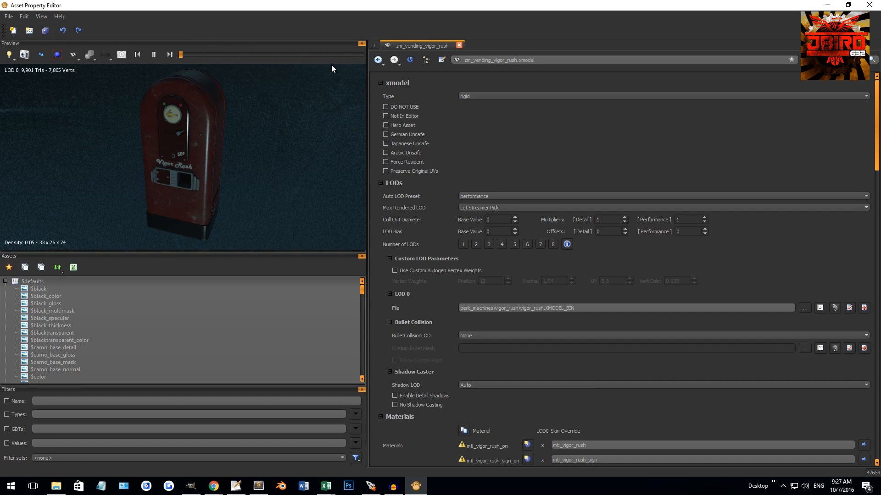
pyautogui.moveTo(208, 149)
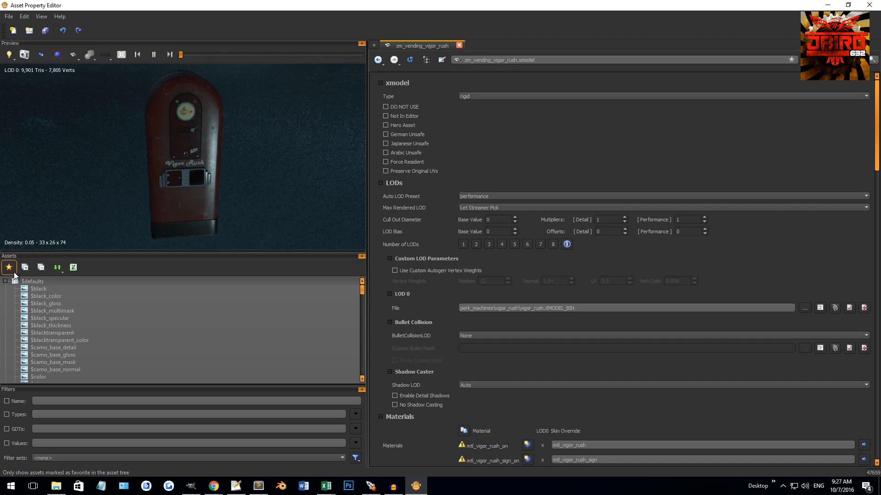
# - Toggle the favourites-only filter, then scroll the asset tree to perk_machines
pyautogui.click(56, 268)
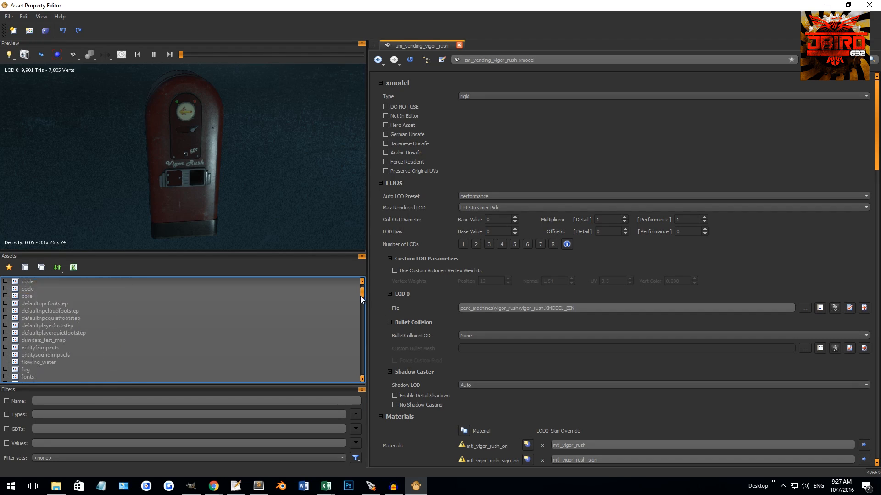
pyautogui.scroll(-3)
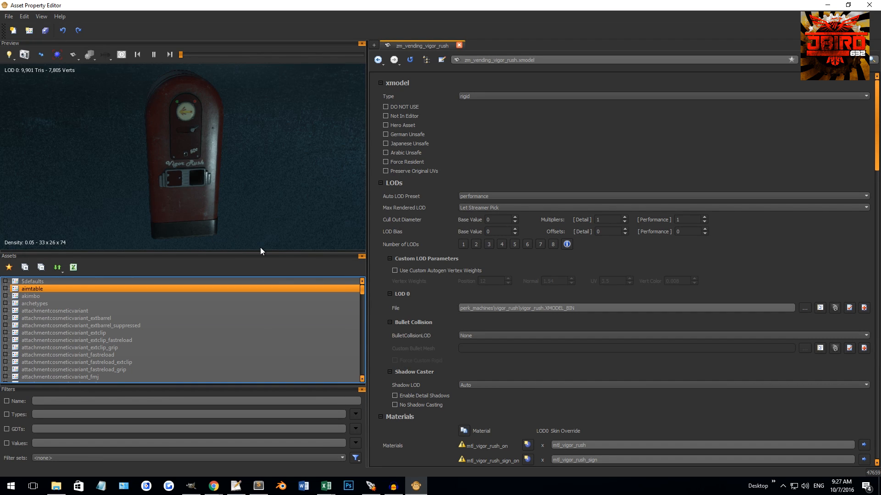
pyautogui.moveTo(243, 239)
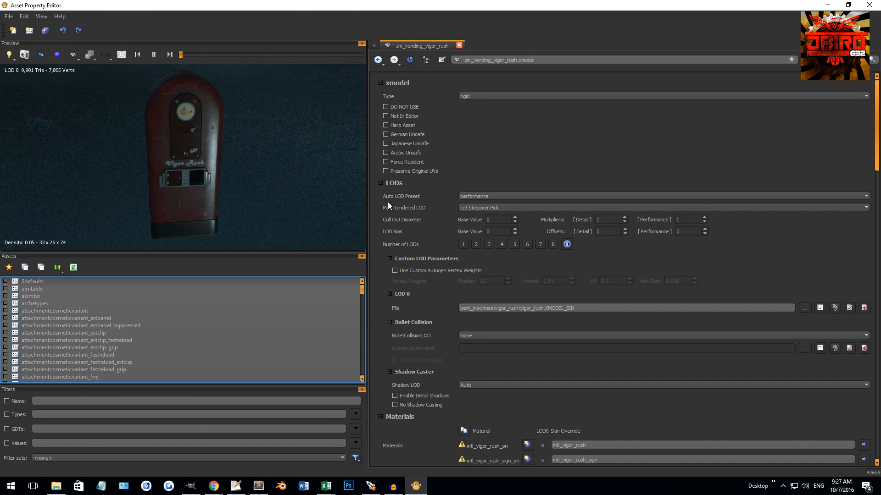
pyautogui.moveTo(354, 210)
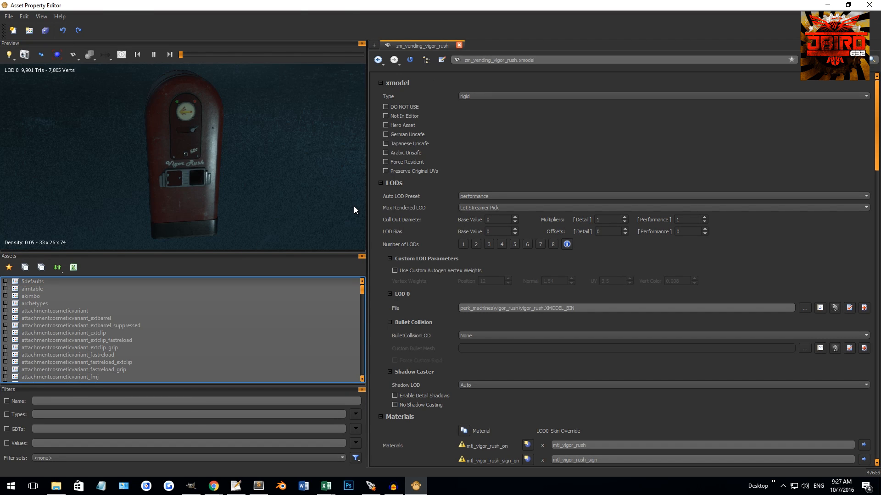
pyautogui.moveTo(364, 303)
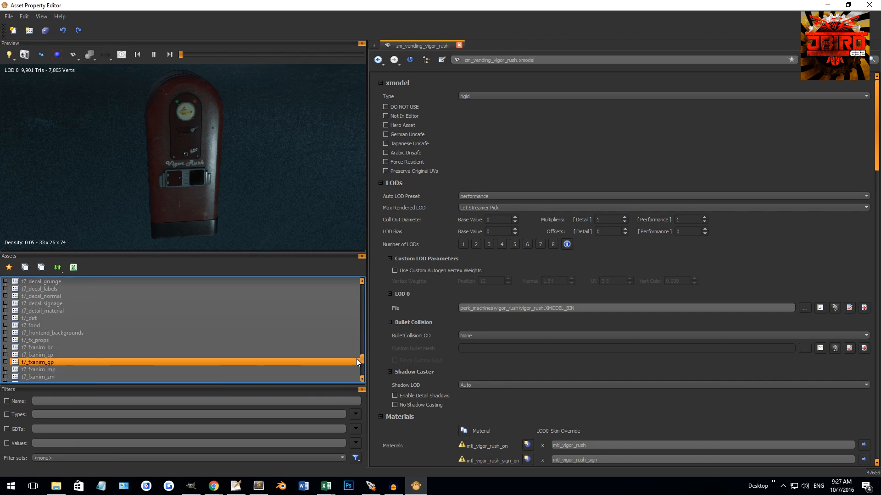
pyautogui.scroll(3)
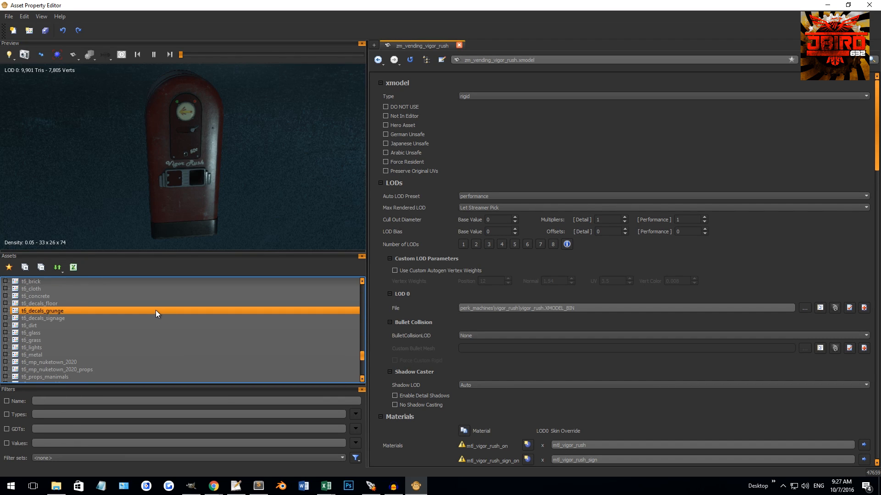
pyautogui.scroll(-3)
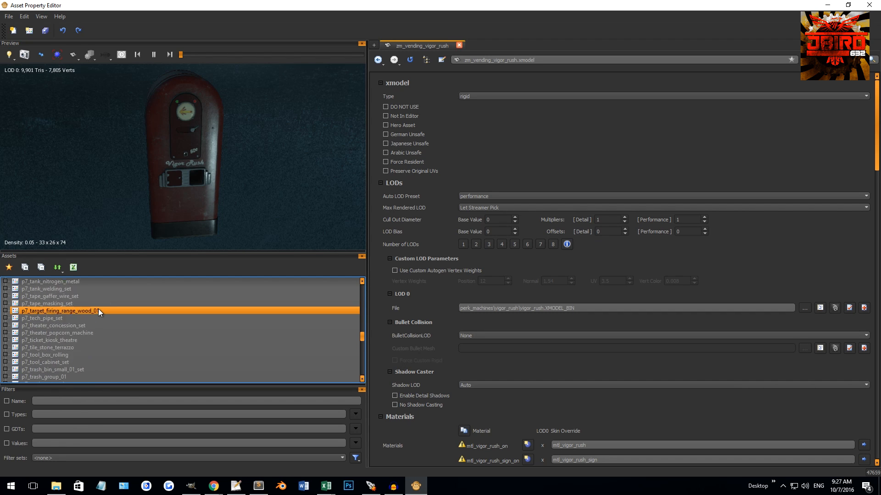
pyautogui.scroll(3)
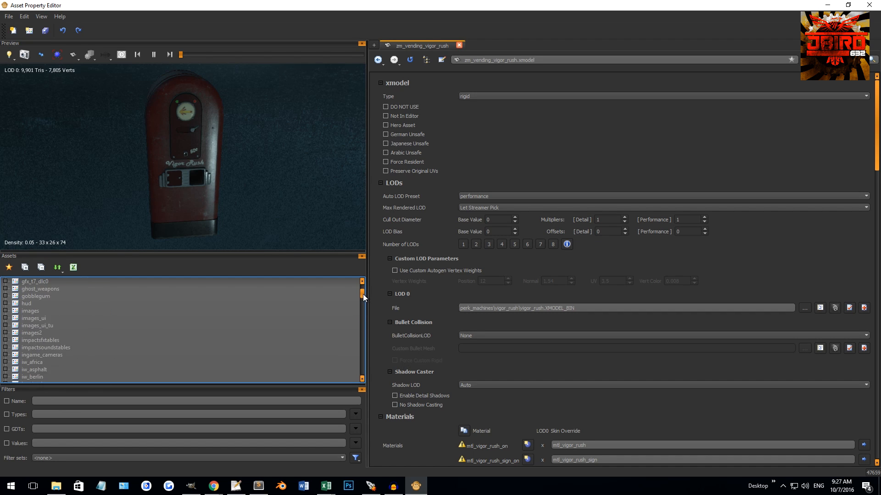
pyautogui.scroll(-3)
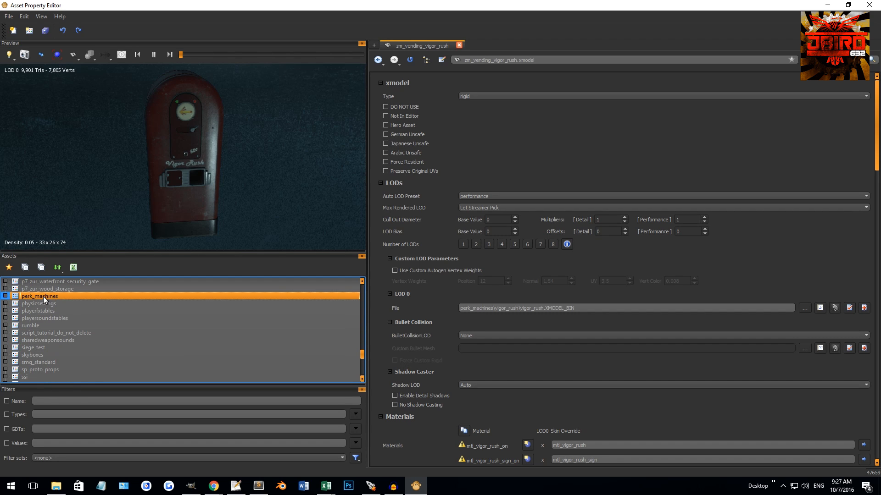
pyautogui.click(4, 296)
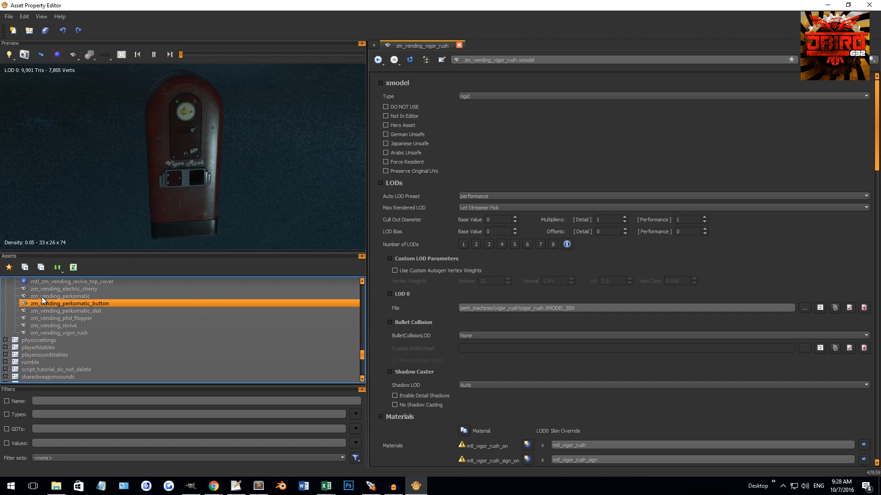
pyautogui.click(63, 288)
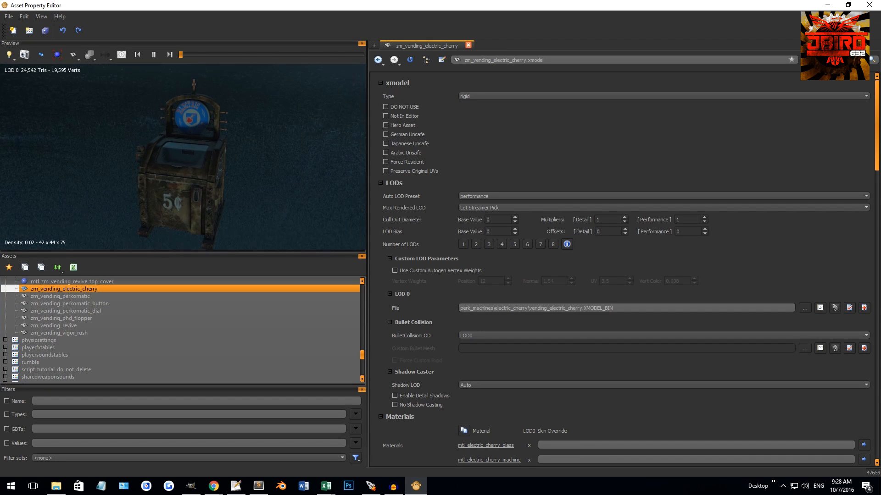
pyautogui.click(61, 296)
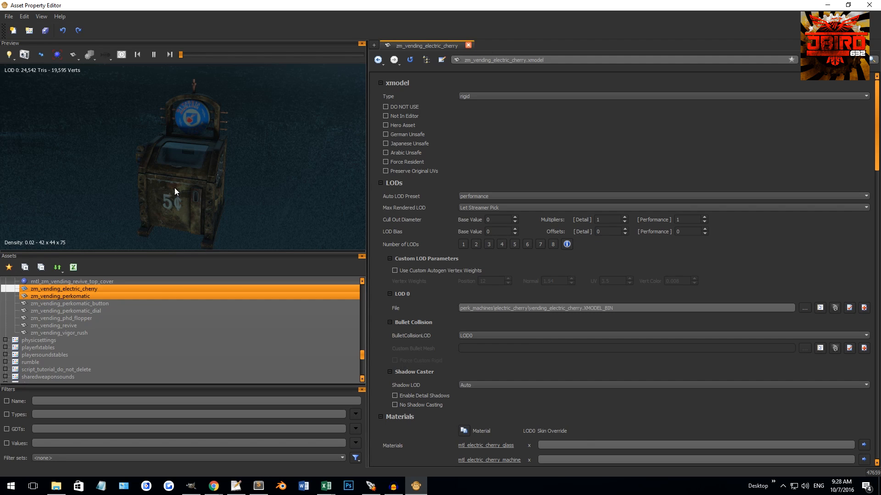
pyautogui.click(60, 296)
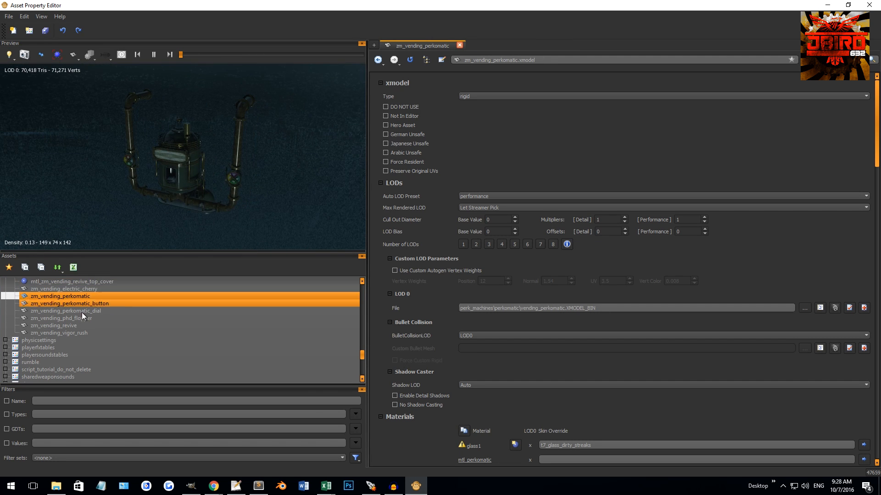
pyautogui.click(70, 303)
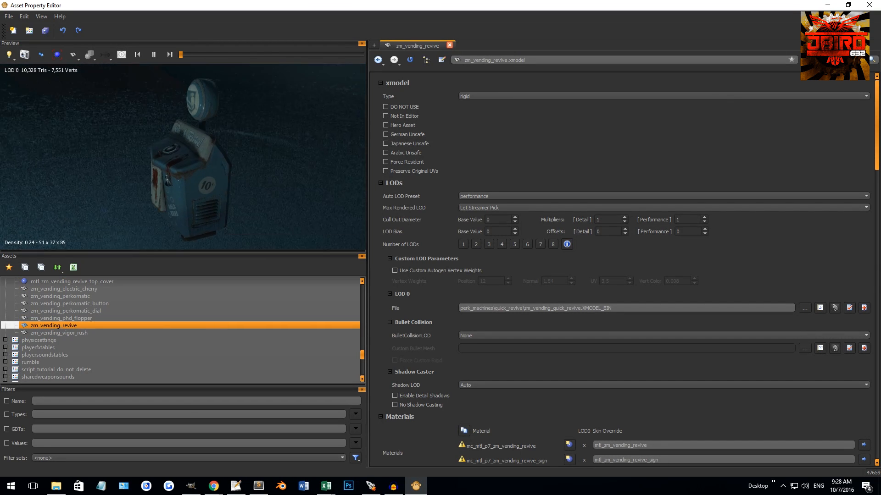
pyautogui.click(58, 333)
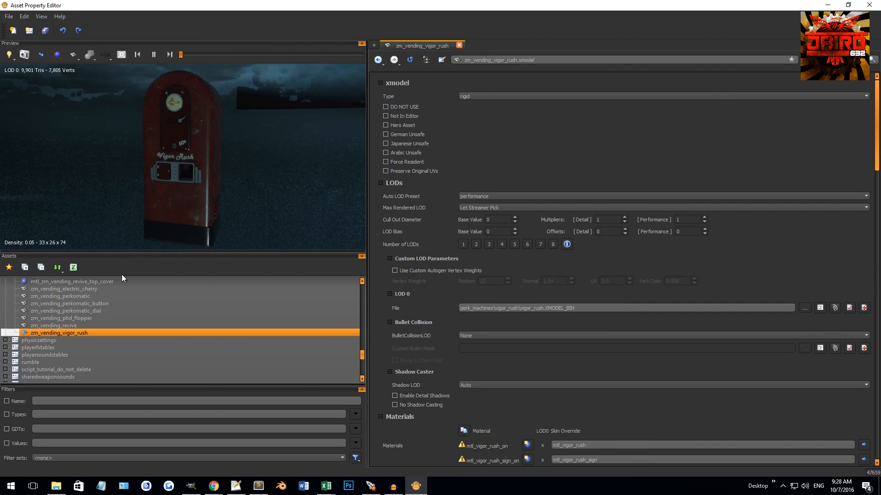
pyautogui.click(60, 296)
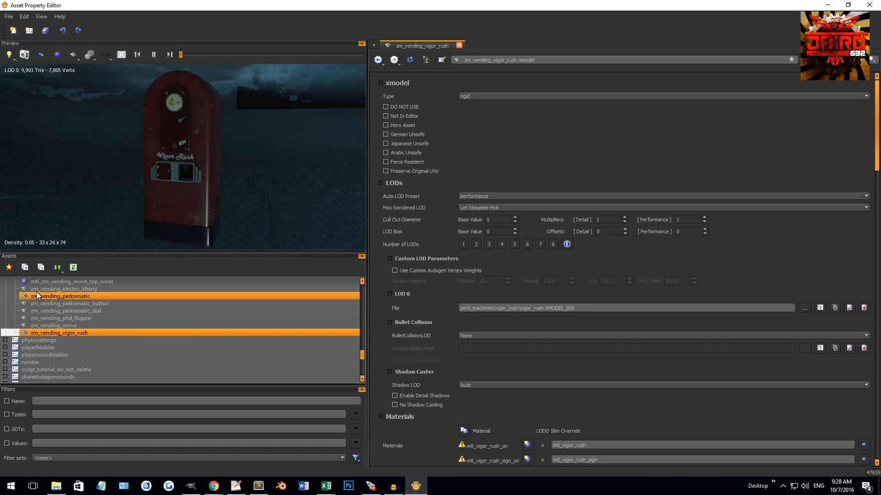
pyautogui.scroll(3)
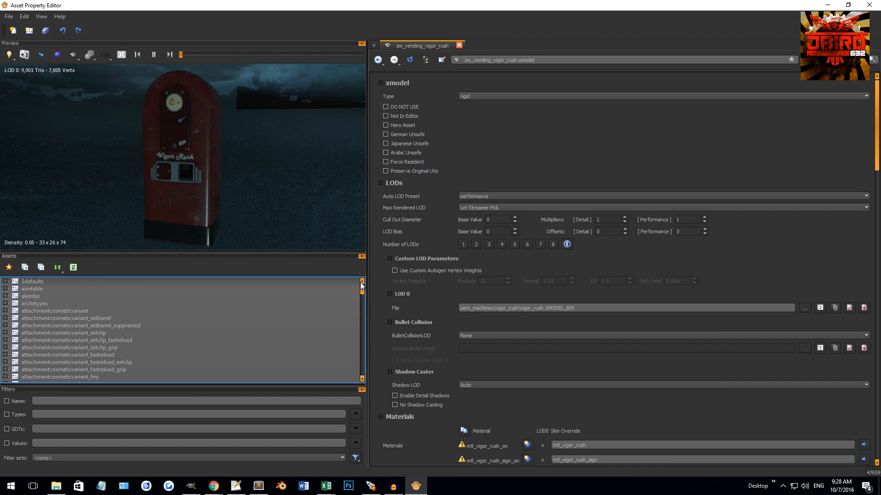
pyautogui.moveTo(516, 356)
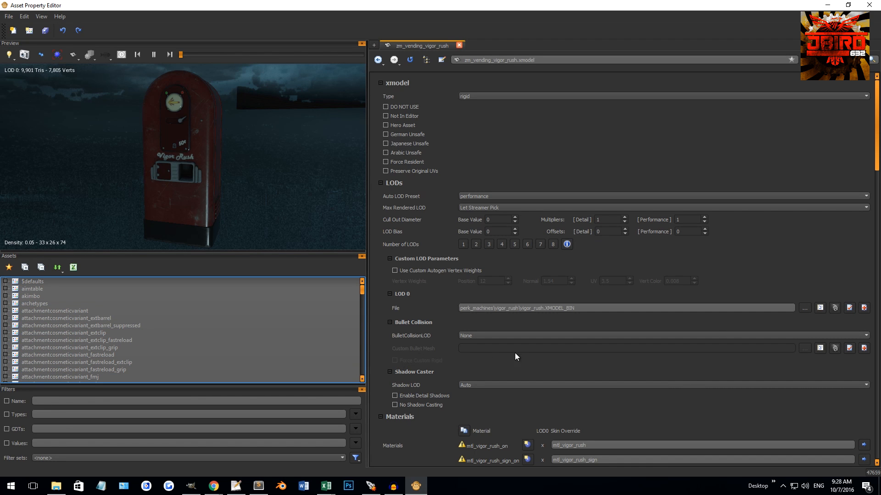
# - Filter assets by the name 'm1911', then clear the filter to list everything
pyautogui.click(32, 281)
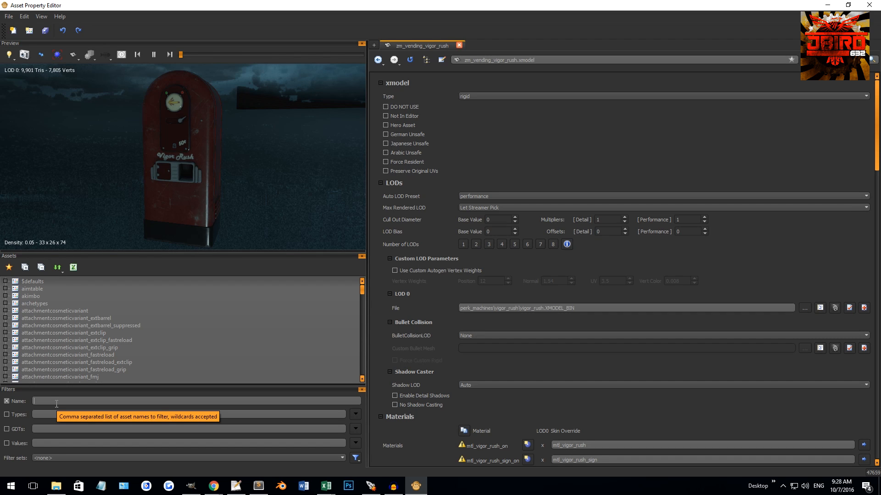
pyautogui.write('m')
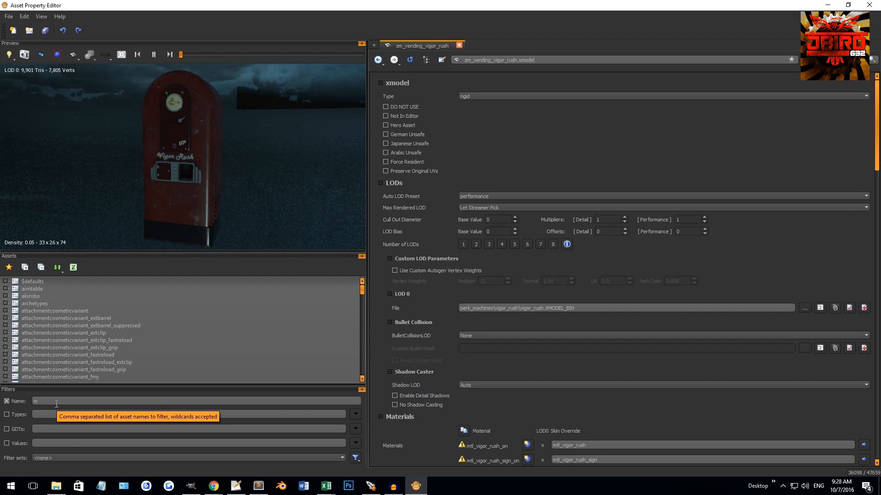
pyautogui.write('1911')
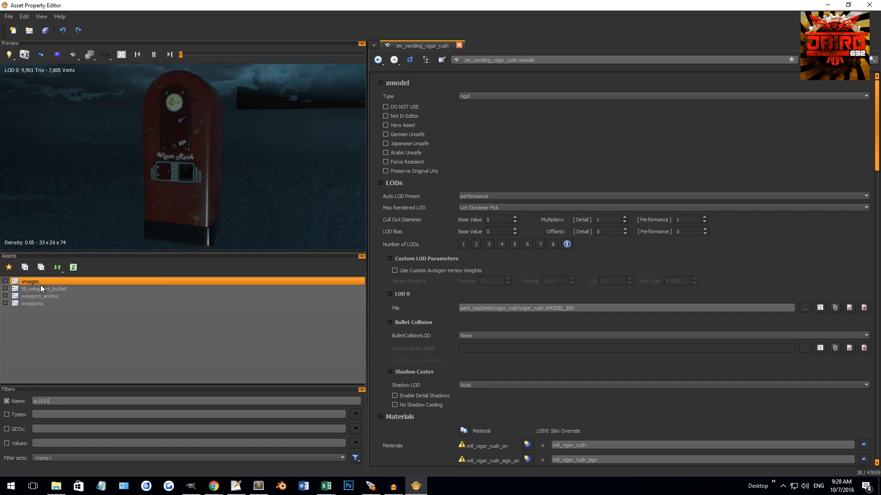
pyautogui.click(42, 313)
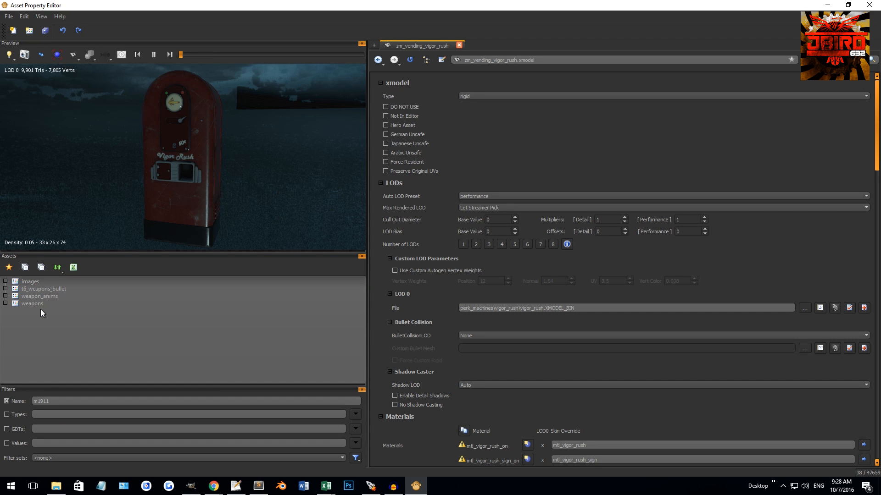
pyautogui.click(7, 303)
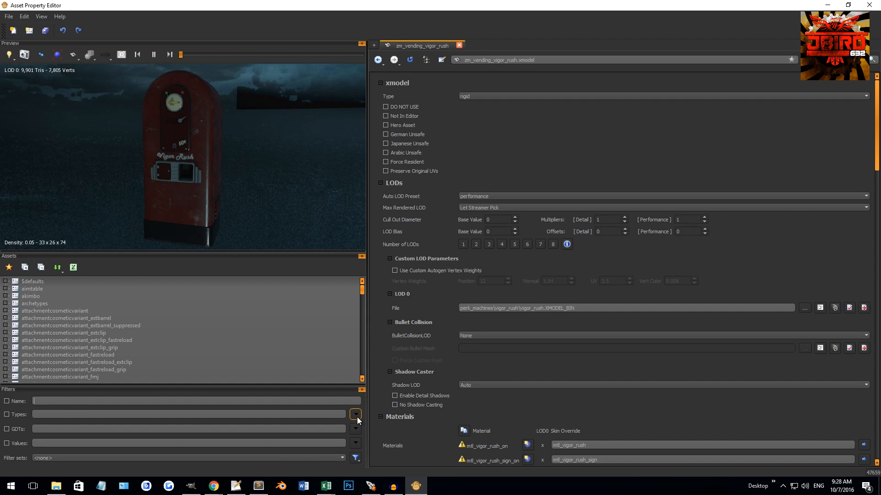
pyautogui.click(355, 415)
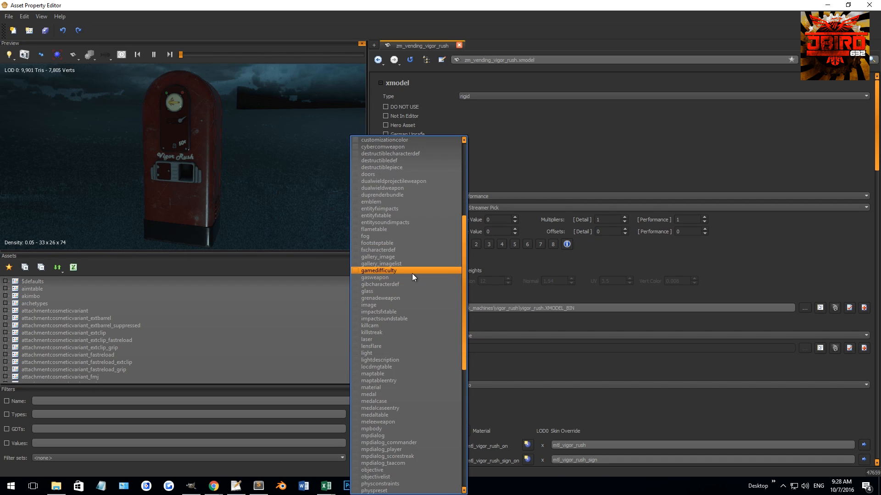
pyautogui.scroll(-3)
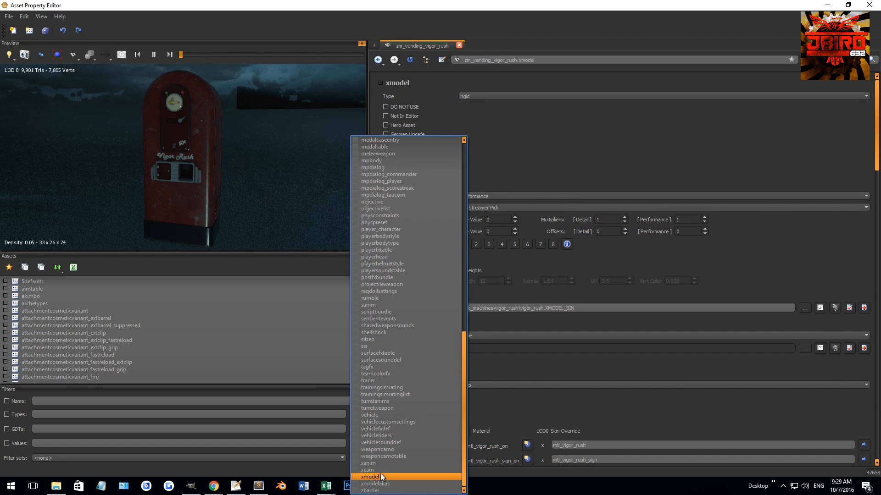
pyautogui.click(370, 477)
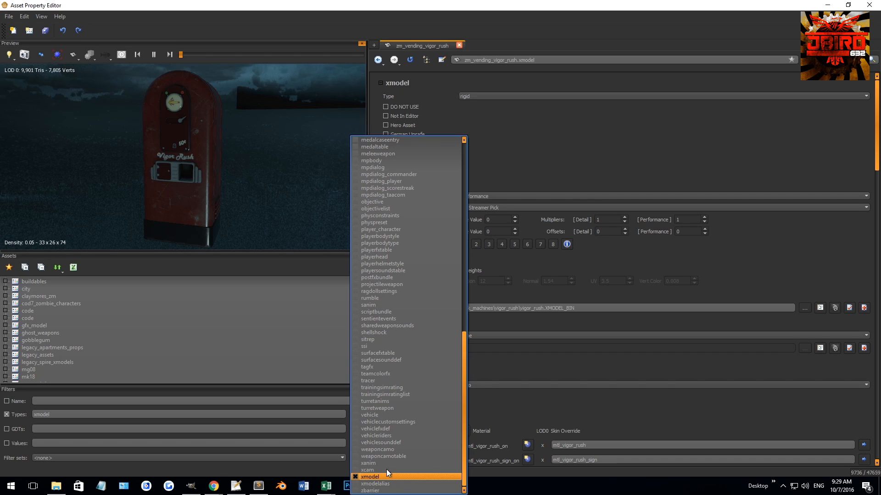
pyautogui.click(370, 476)
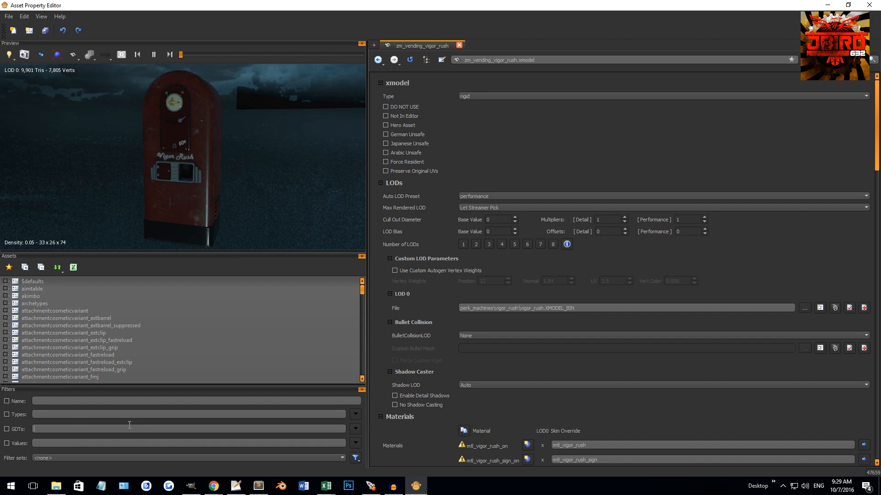
pyautogui.moveTo(58, 457)
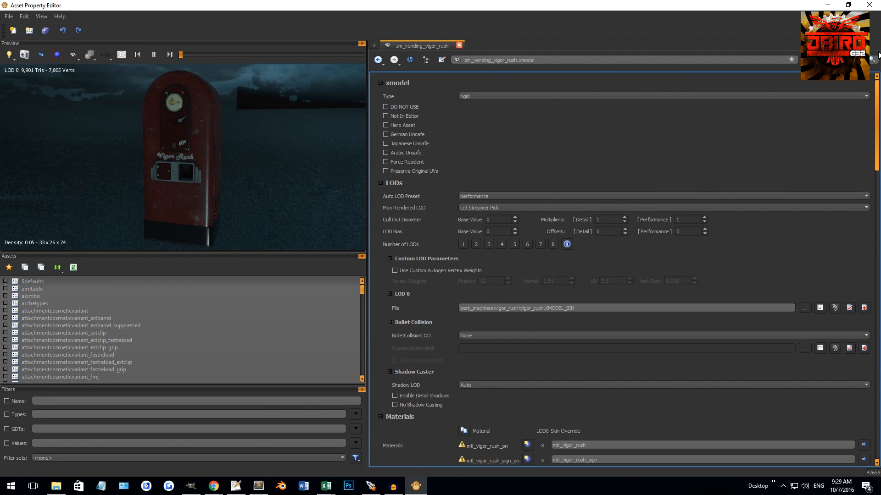
pyautogui.moveTo(465, 165)
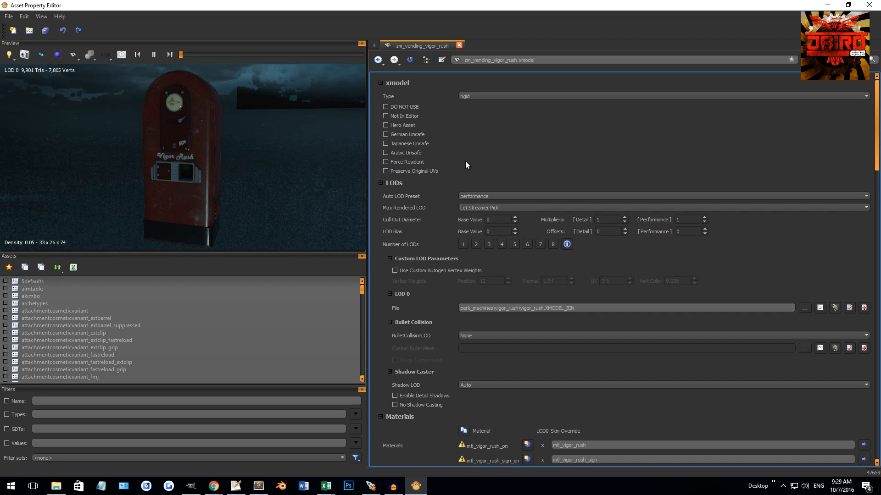
pyautogui.moveTo(516, 7)
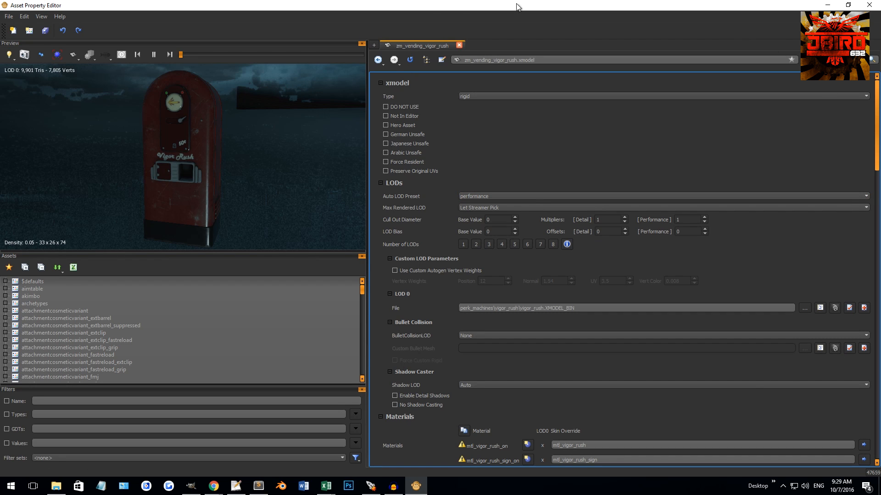
# - Filter by 'vig', open mtl_vigor_rush, and scroll to its color, occlusion, normal and gloss maps
pyautogui.click(34, 303)
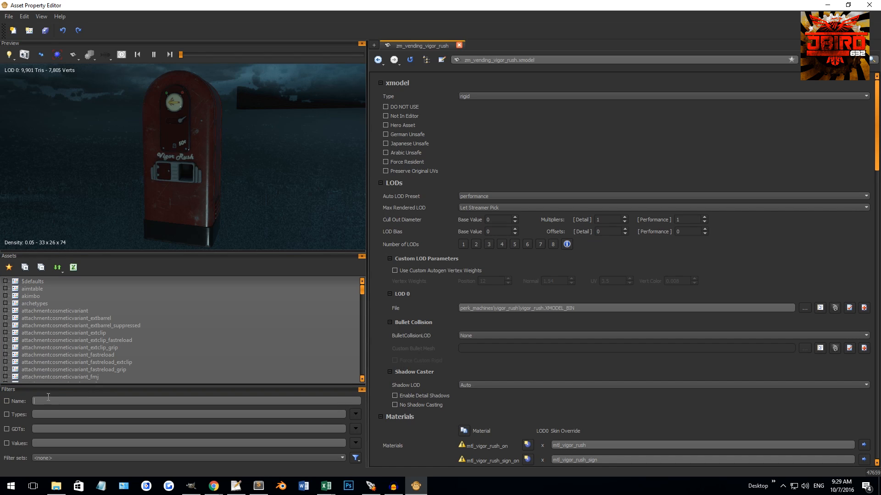
pyautogui.moveTo(76, 340)
pyautogui.write('vig')
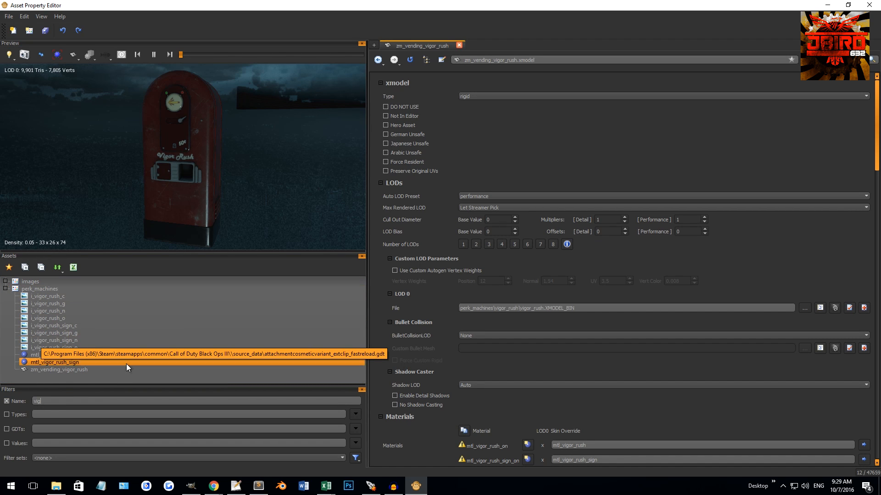
pyautogui.click(48, 355)
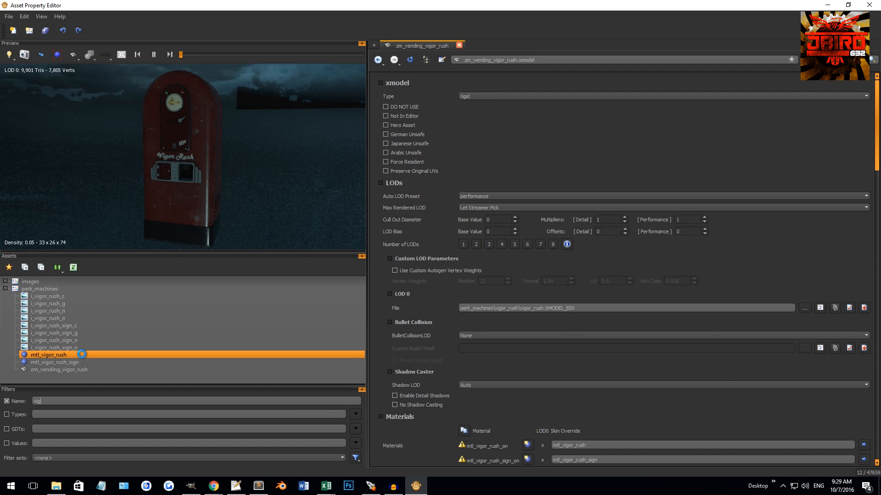
pyautogui.doubleClick(48, 354)
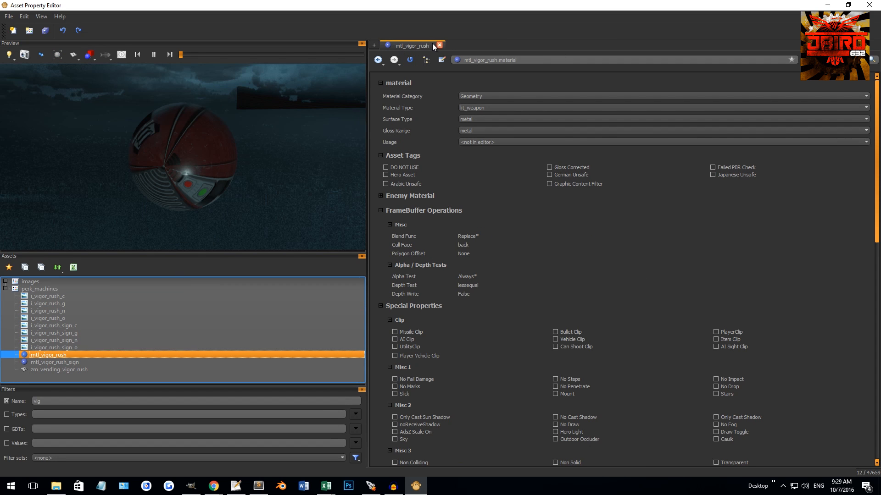
pyautogui.scroll(-3)
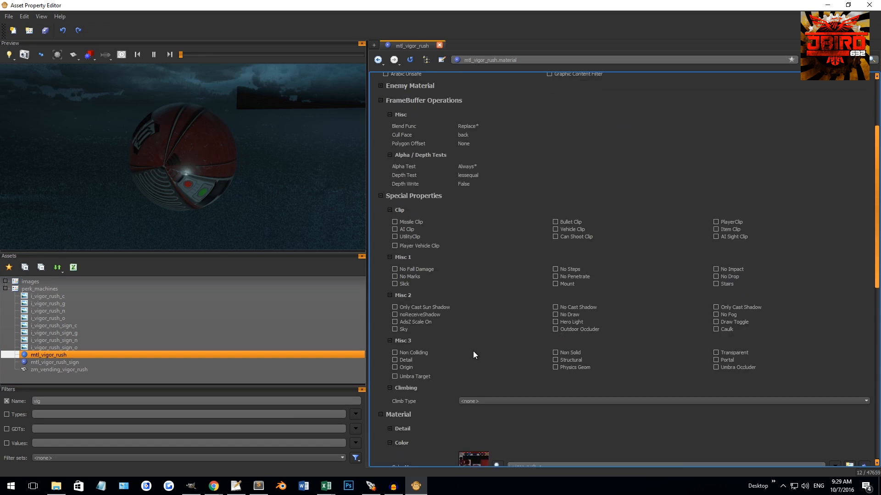
pyautogui.scroll(-3)
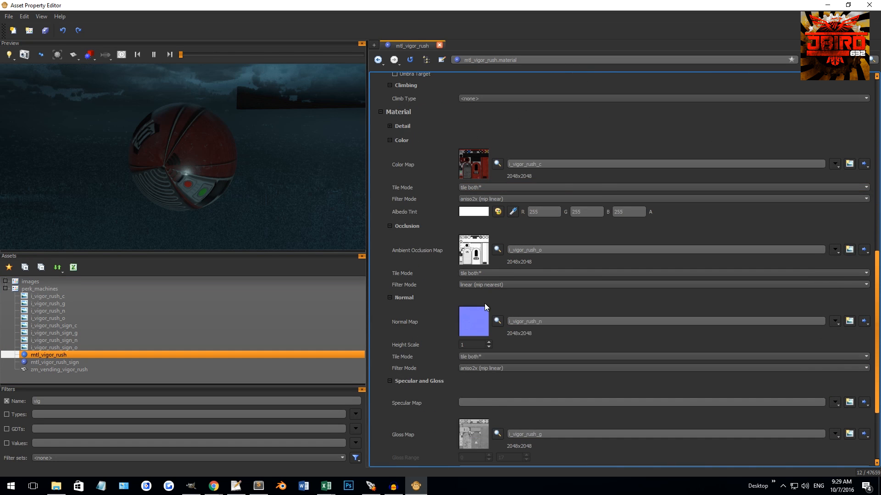
pyautogui.scroll(-3)
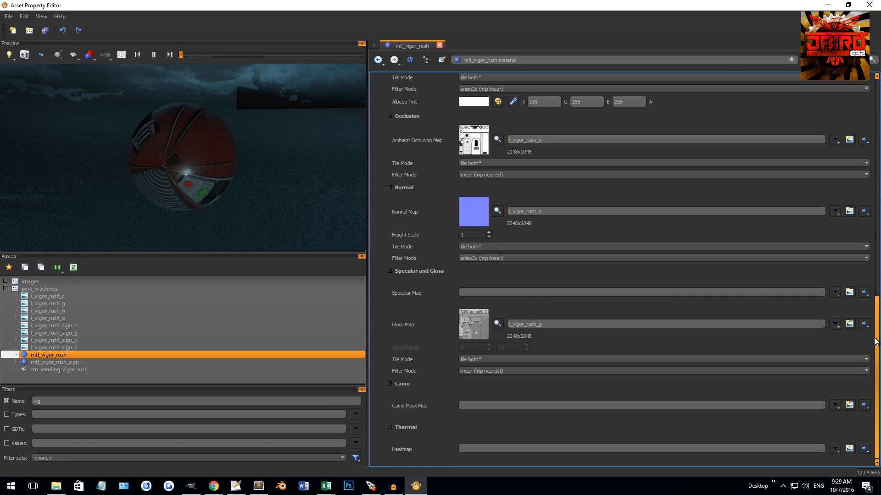
pyautogui.moveTo(72, 378)
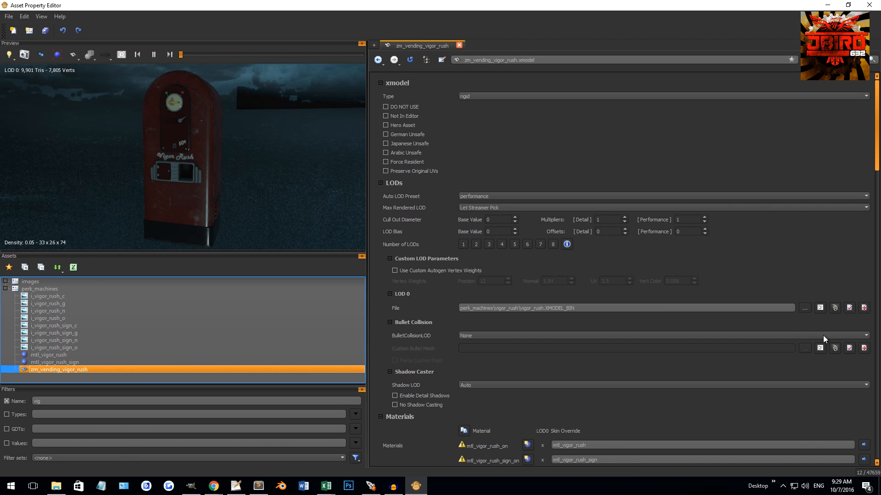
pyautogui.moveTo(714, 165)
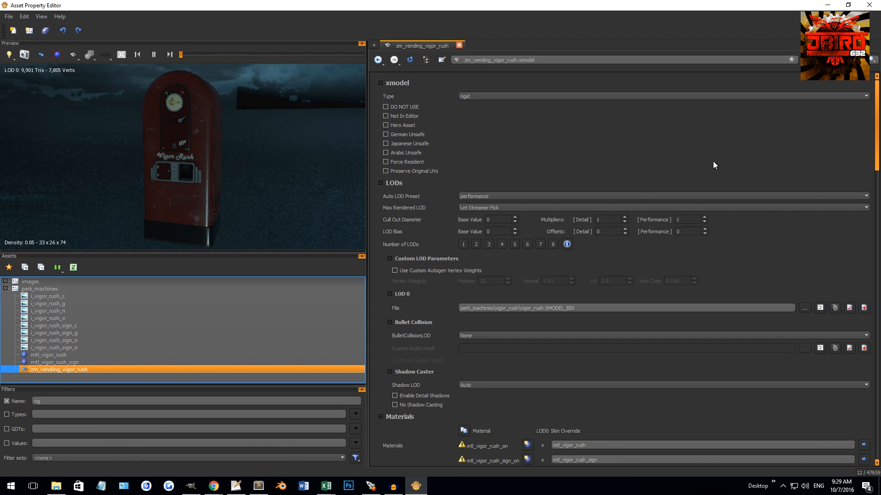
pyautogui.moveTo(443, 133)
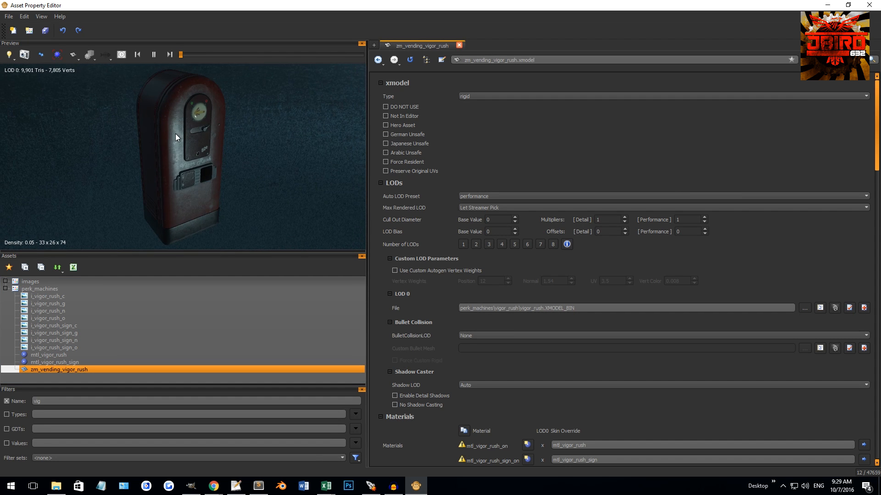
# - Orbit the reopened zm_vending_vigor_rush machine model in the preview
pyautogui.moveTo(176, 137); pyautogui.dragTo(202, 124)
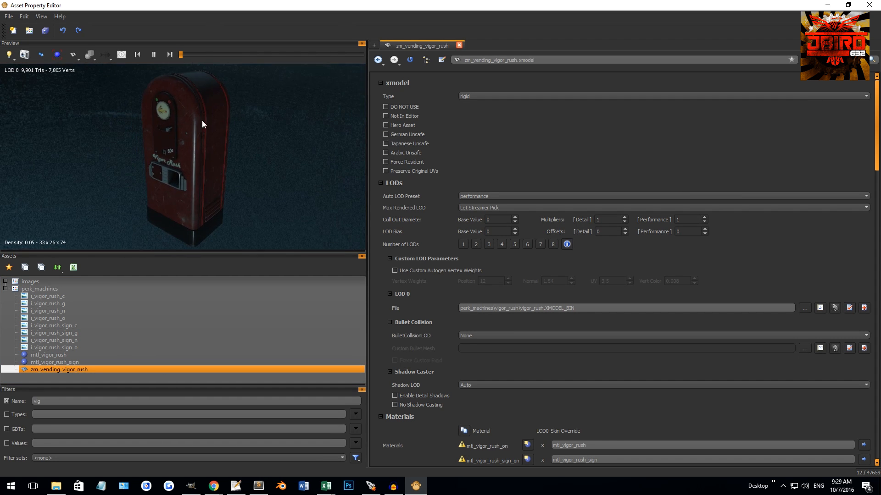
# - Disable the Name filter, inspect the attachmentcosmeticvariant GDT's location, and open the File menu
pyautogui.click(40, 288)
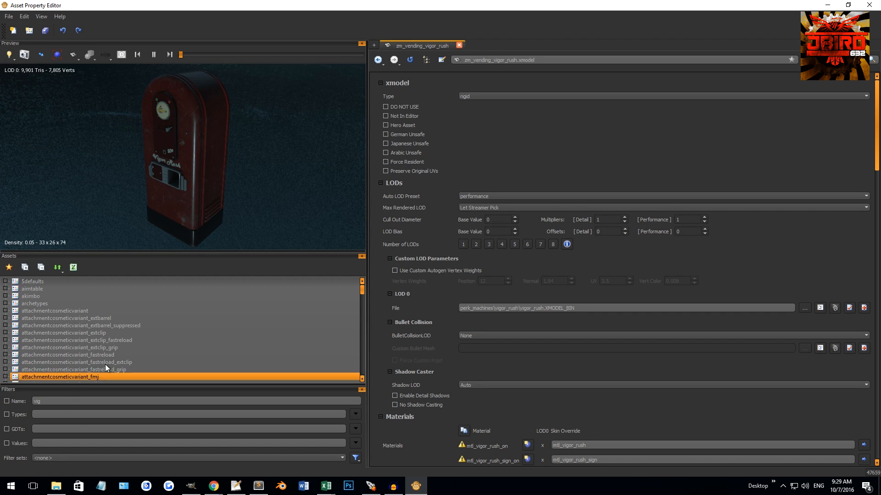
pyautogui.click(32, 289)
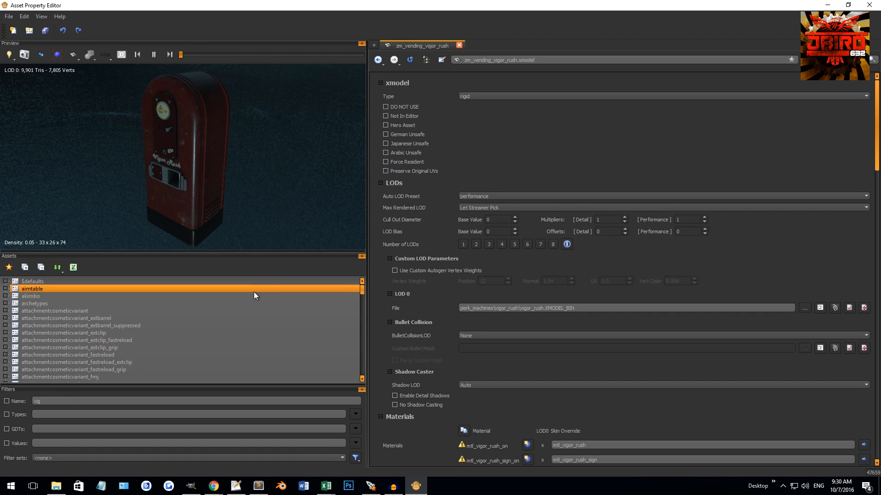
pyautogui.click(55, 310)
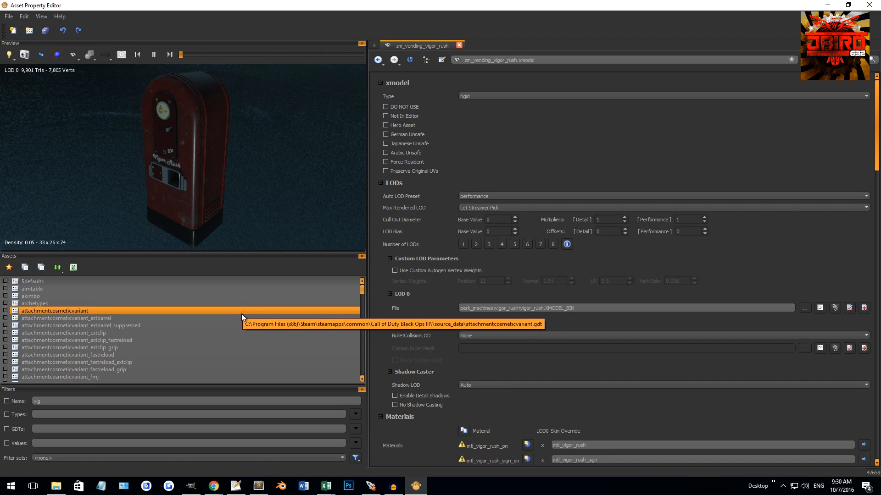
pyautogui.moveTo(213, 311)
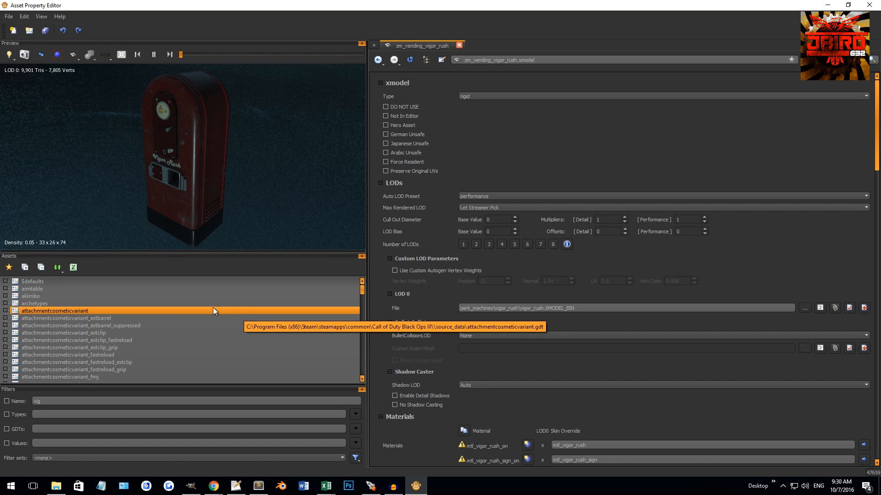
pyautogui.moveTo(155, 246)
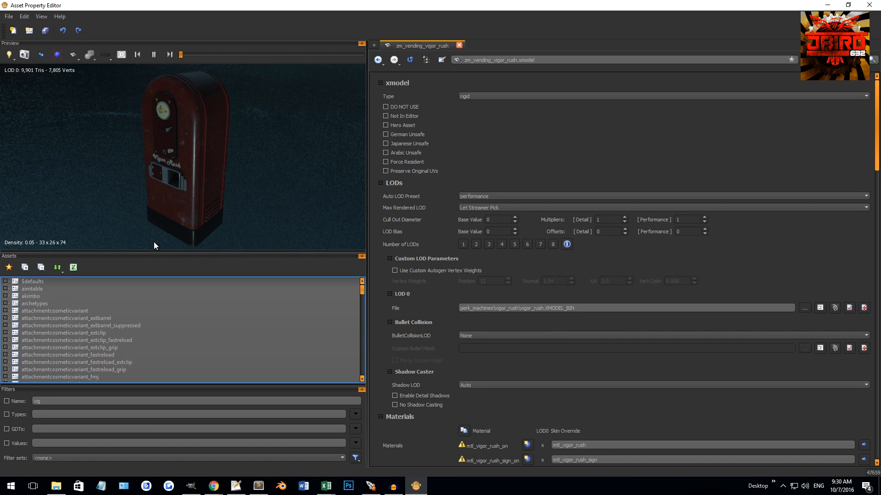
pyautogui.click(8, 16)
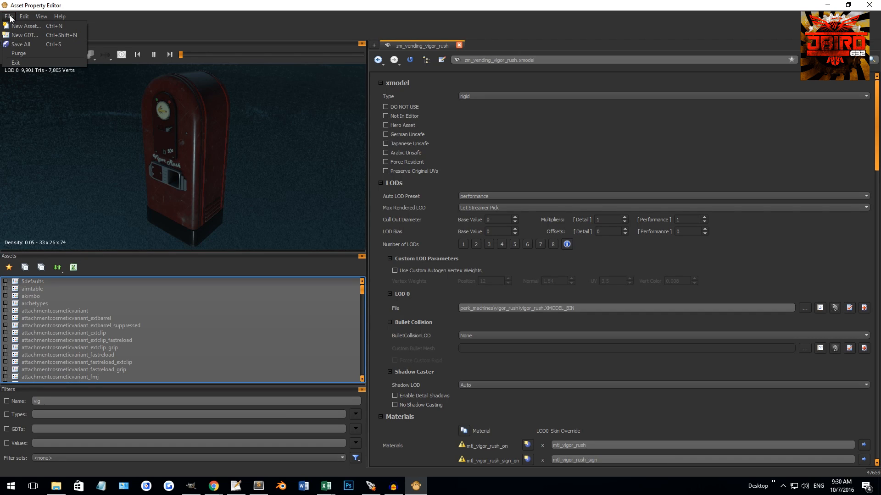
pyautogui.moveTo(25, 35)
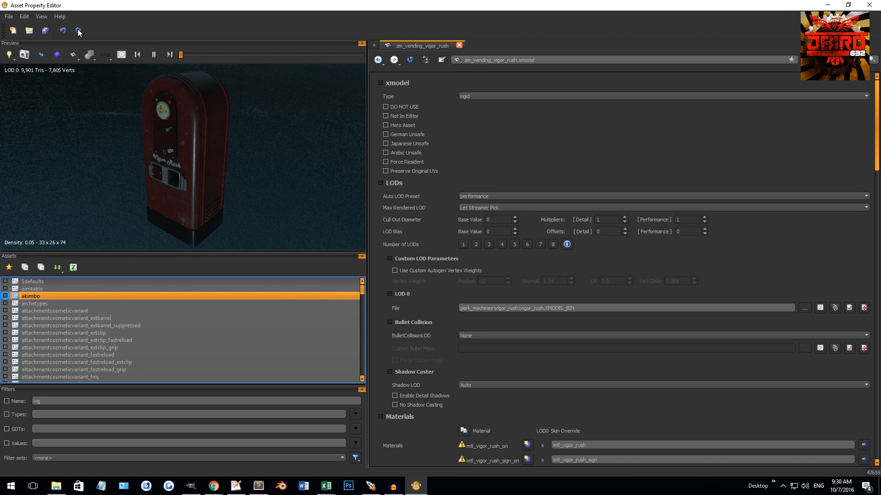
# - Save a new empty GDT named 'test' in source_data via File > New GDT
pyautogui.click(8, 15)
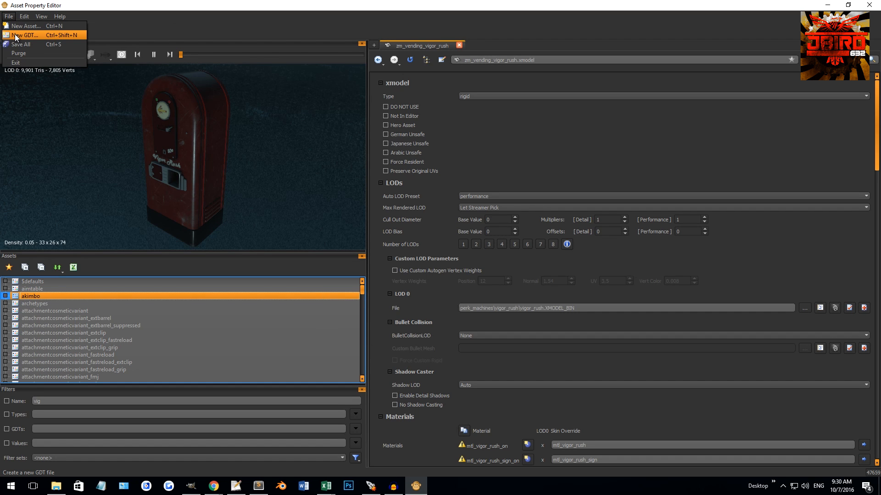
pyautogui.click(25, 35)
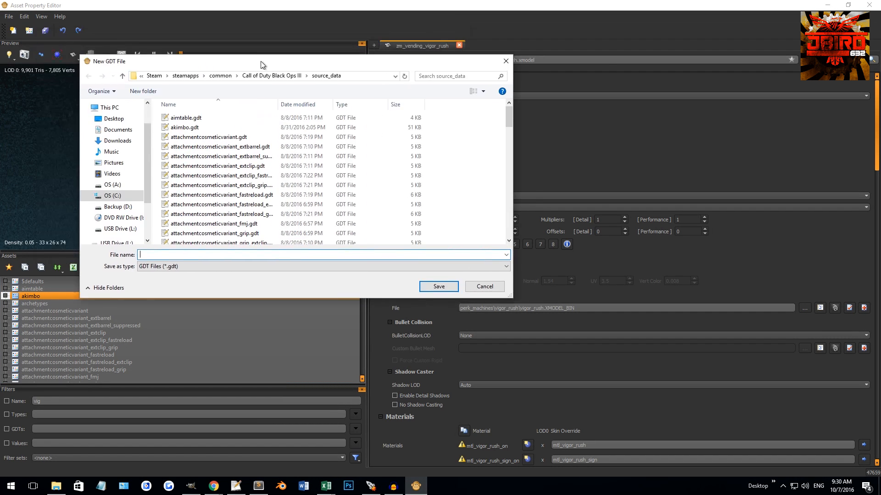
pyautogui.moveTo(261, 65); pyautogui.dragTo(280, 92)
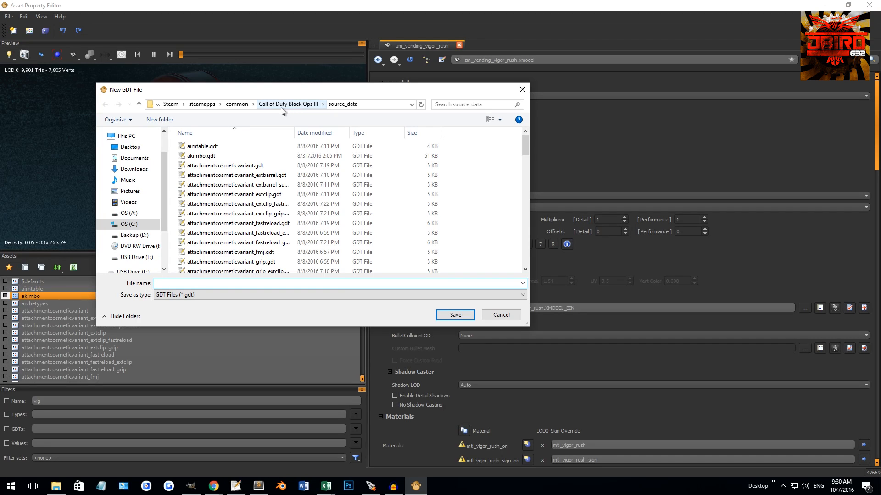
pyautogui.moveTo(341, 110)
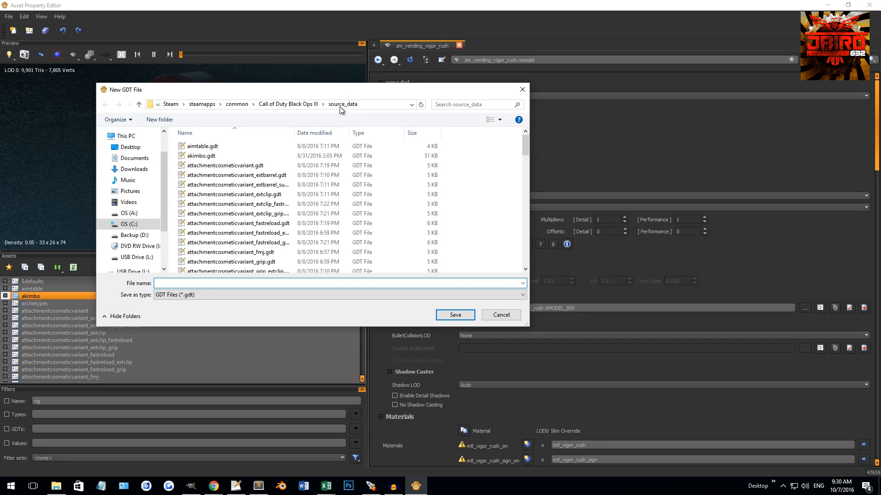
pyautogui.moveTo(367, 111)
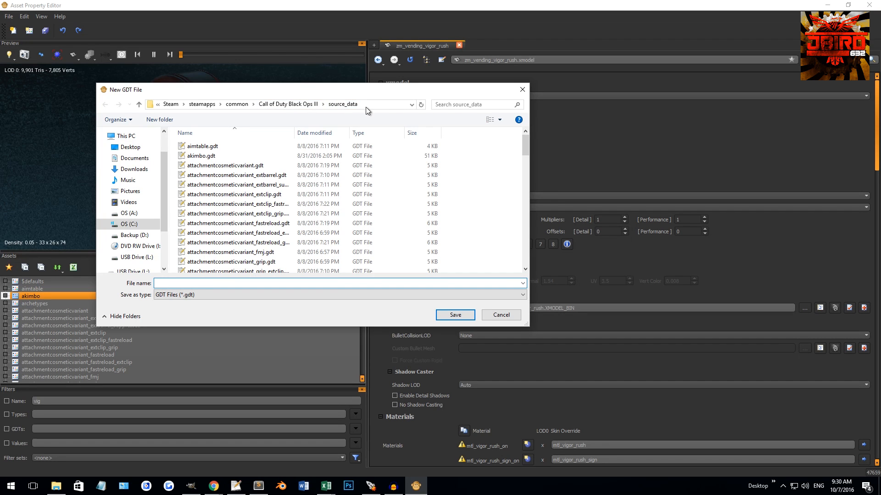
pyautogui.scroll(-3)
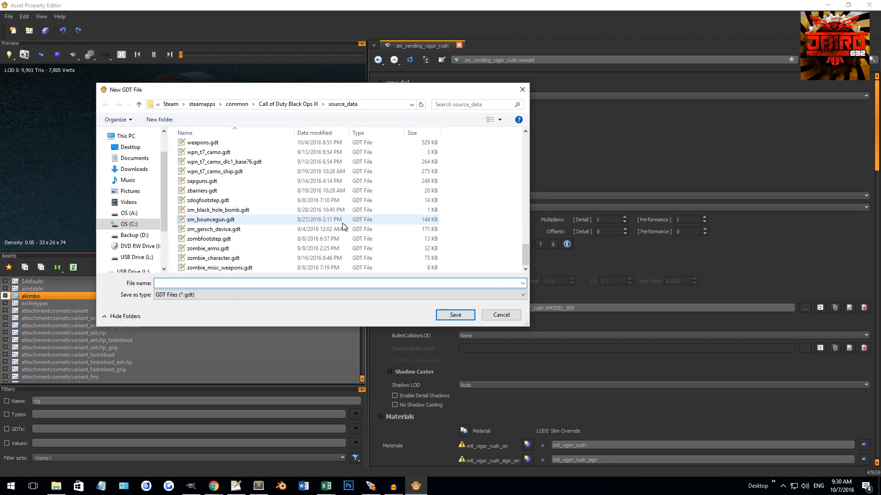
pyautogui.write('test')
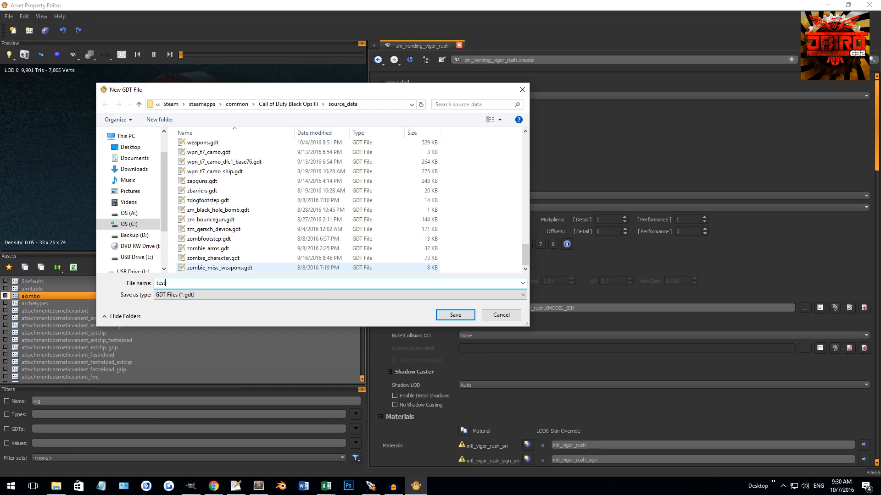
pyautogui.click(455, 314)
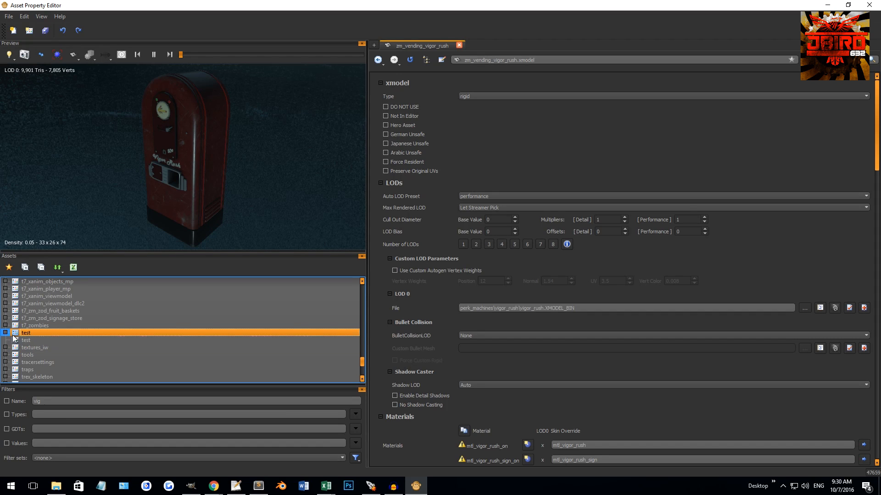
# - Select the new test GDT, peek inside the older test GDT, then open the new one's context menu
pyautogui.click(26, 340)
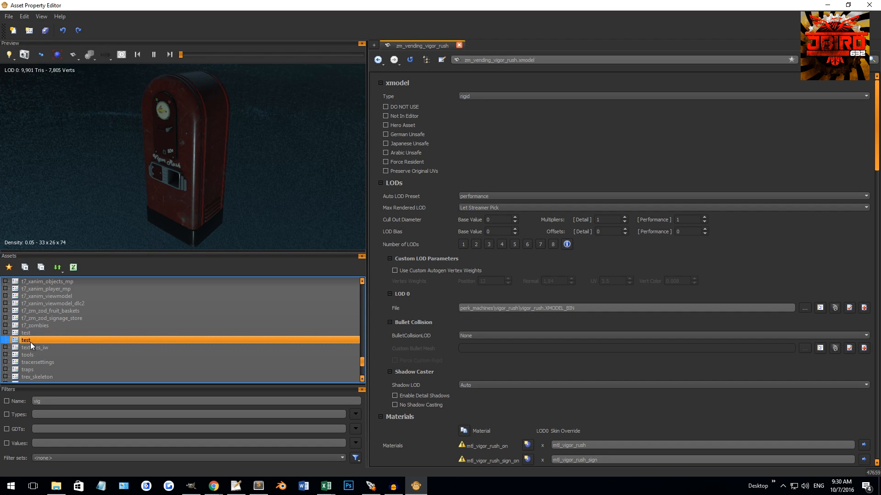
pyautogui.rightClick(25, 340)
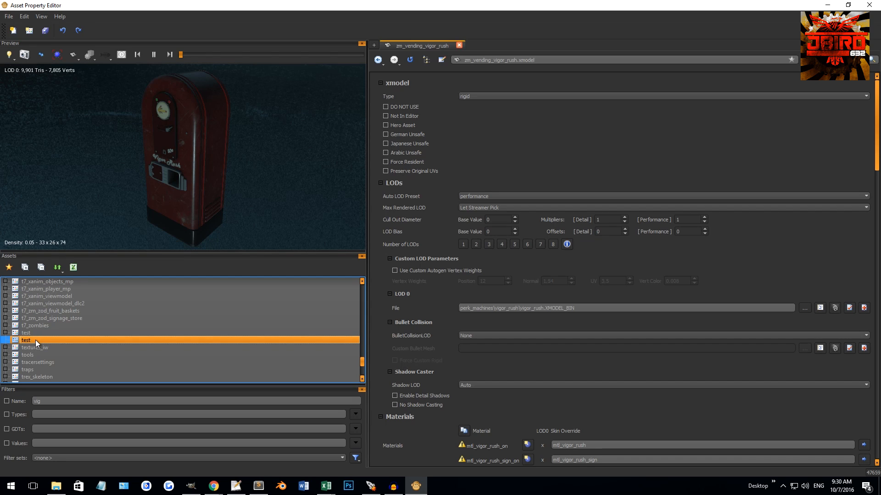
pyautogui.click(10, 333)
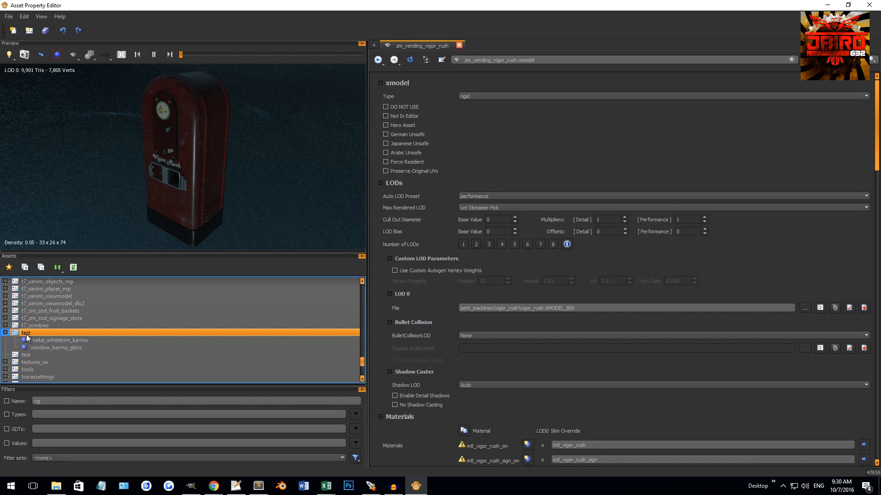
pyautogui.click(15, 332)
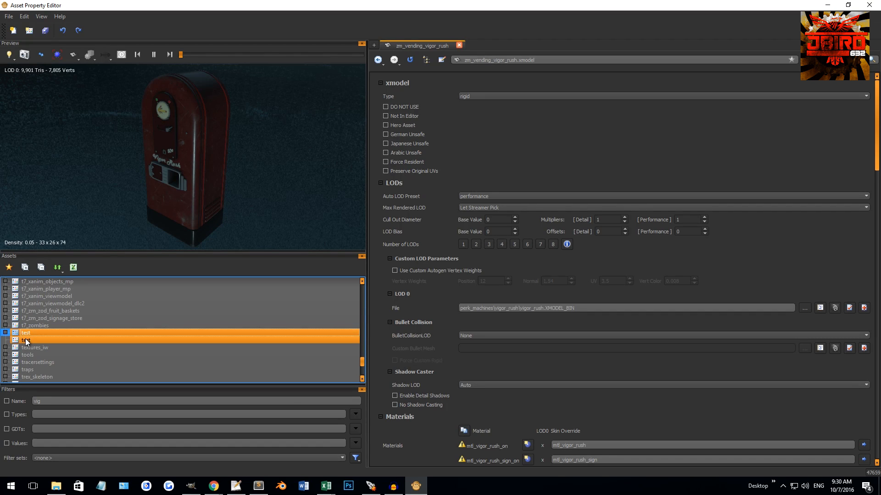
pyautogui.rightClick(25, 340)
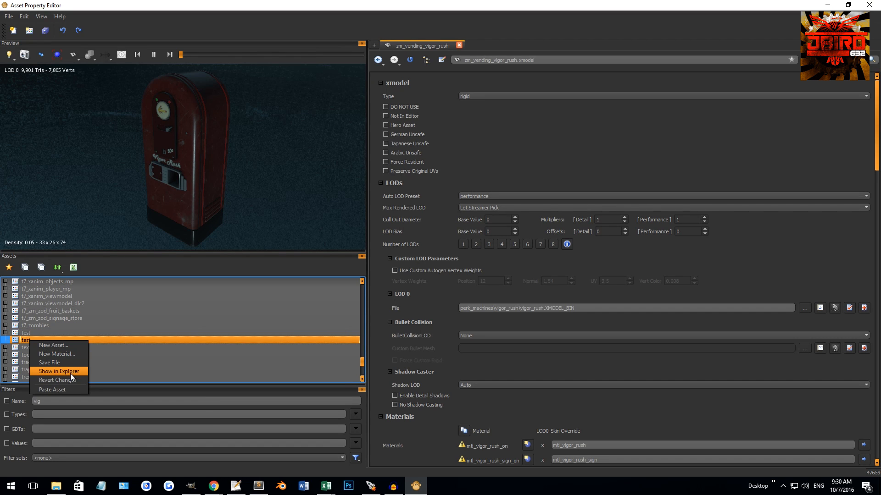
pyautogui.moveTo(25, 343)
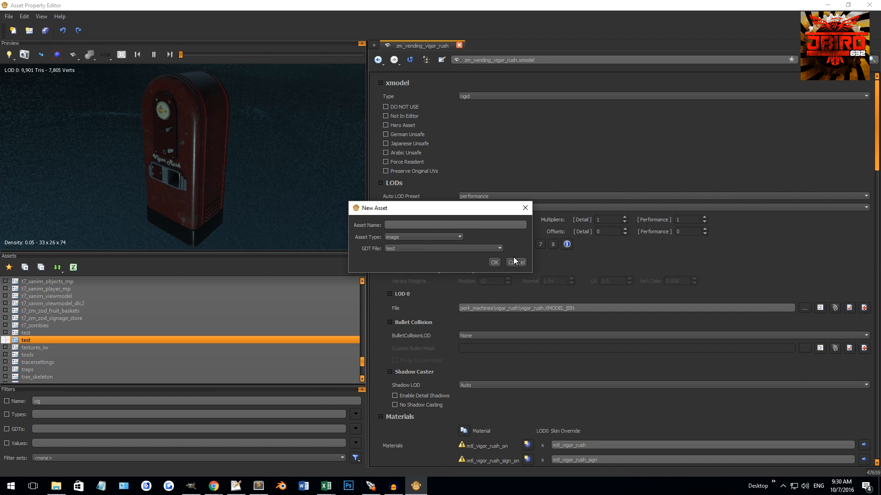
# - Cancel the new asset and save an empty GDT named test_tutorial in source_data
pyautogui.click(499, 248)
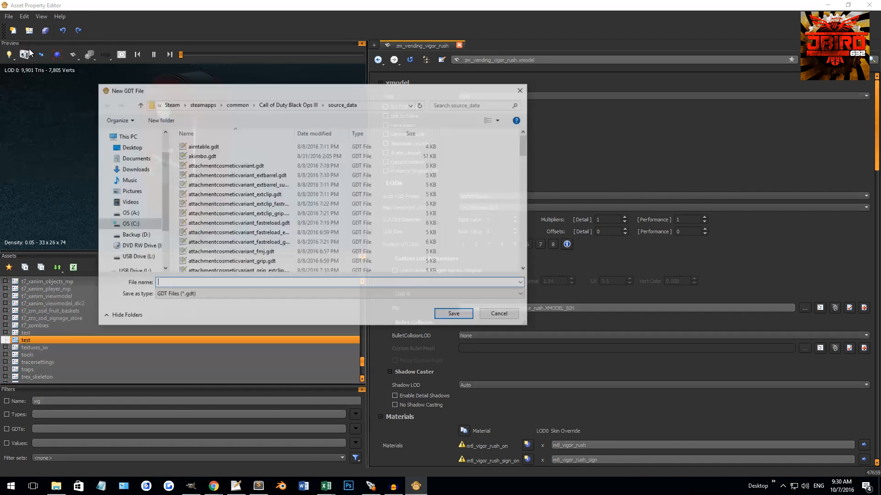
pyautogui.write('test_tutorial')
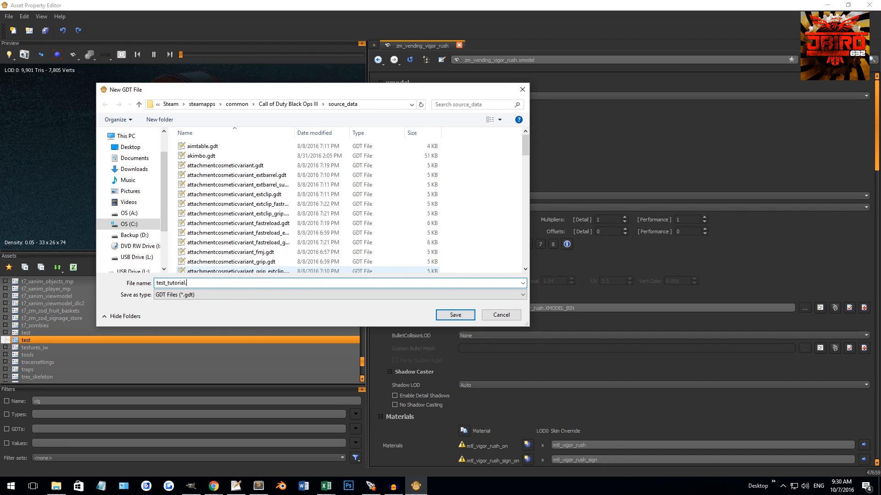
pyautogui.click(454, 314)
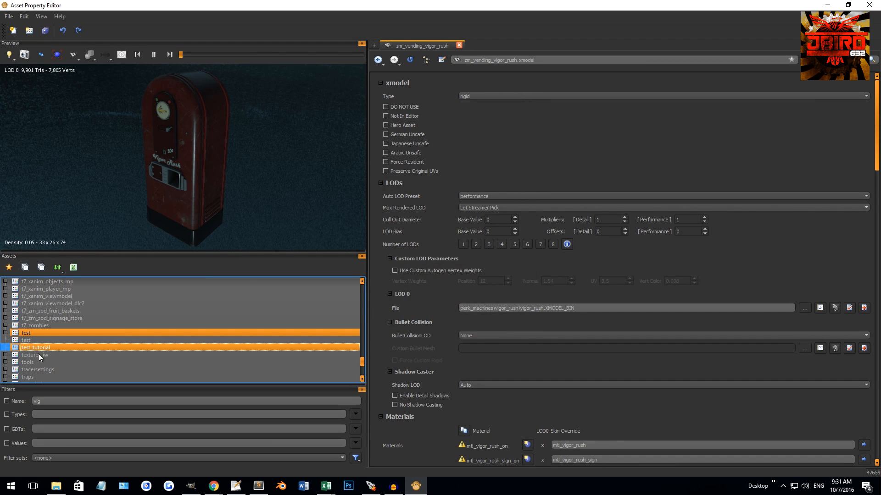
pyautogui.click(35, 348)
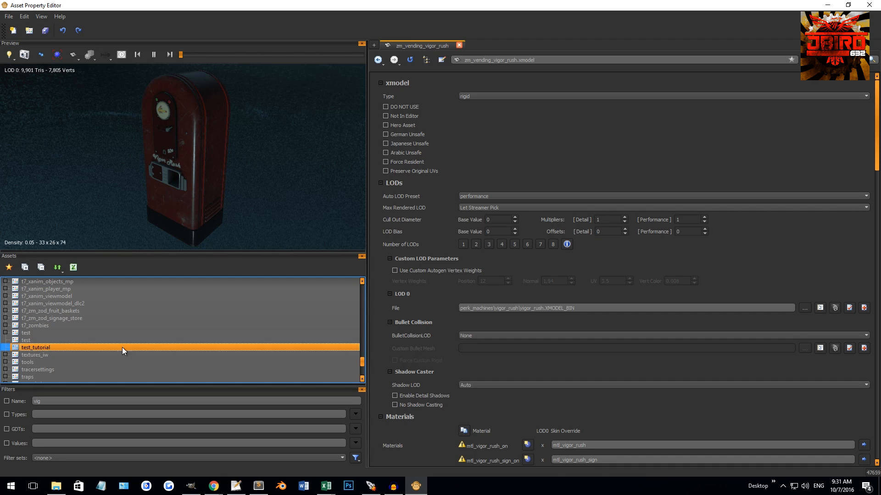
pyautogui.moveTo(176, 370)
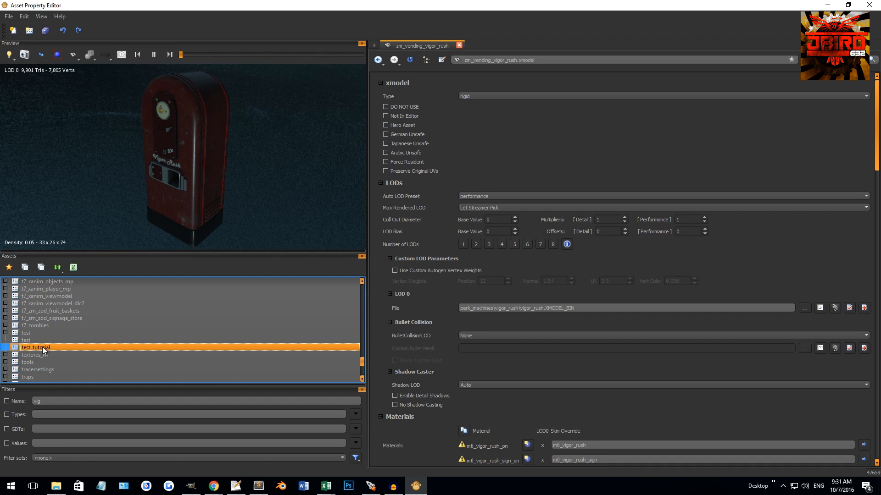
pyautogui.rightClick(35, 347)
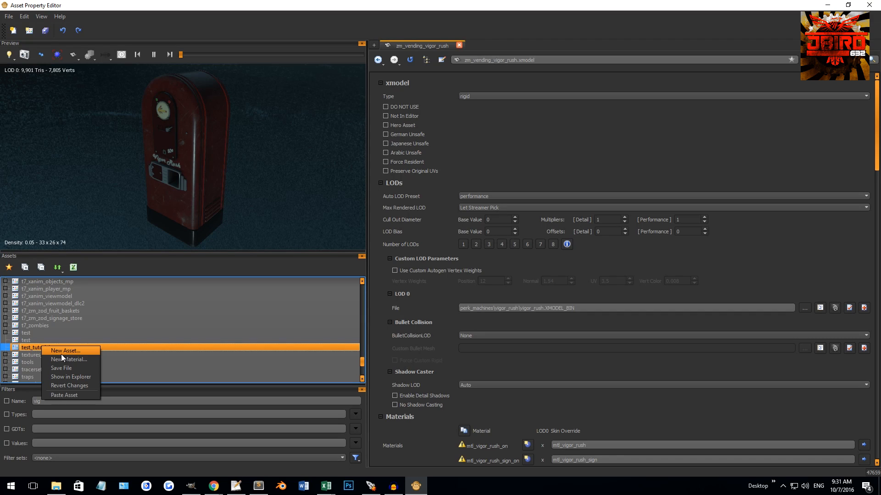
pyautogui.moveTo(60, 367)
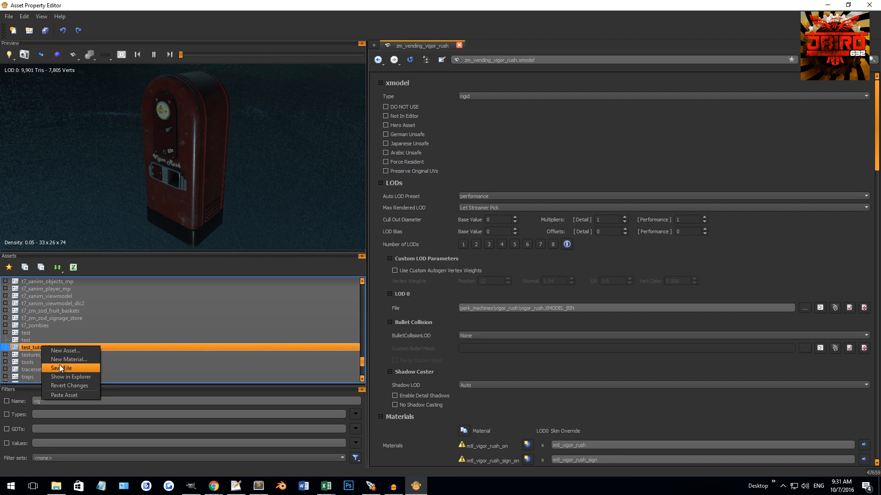
pyautogui.moveTo(71, 377)
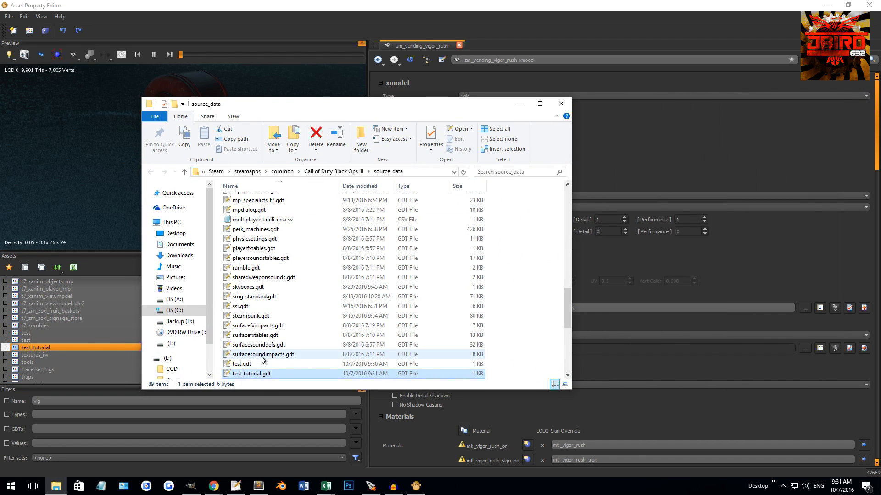
pyautogui.click(560, 103)
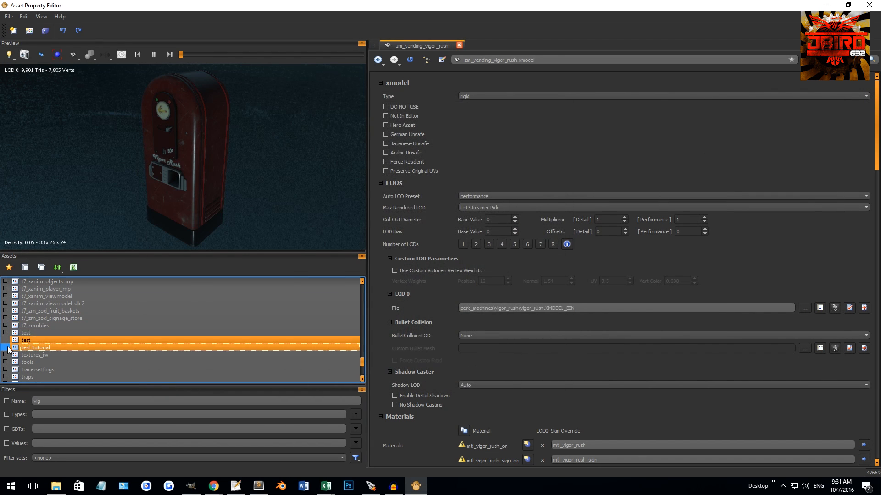
pyautogui.rightClick(25, 347)
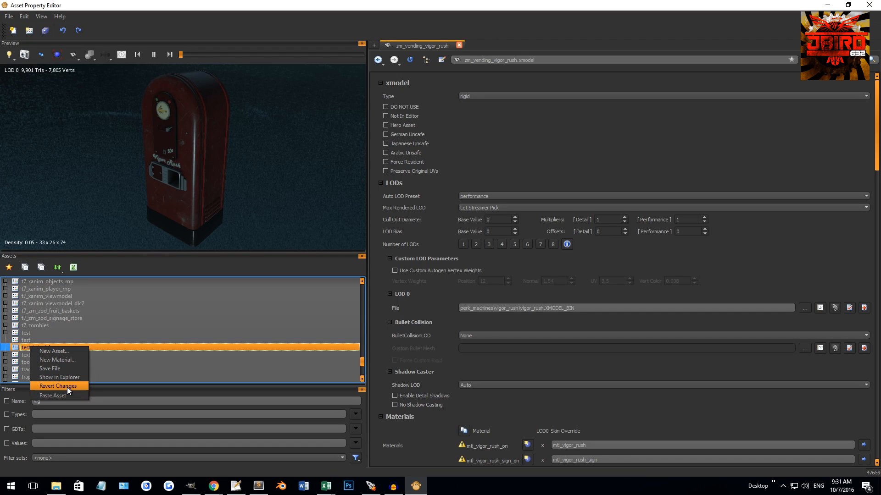
pyautogui.moveTo(48, 390)
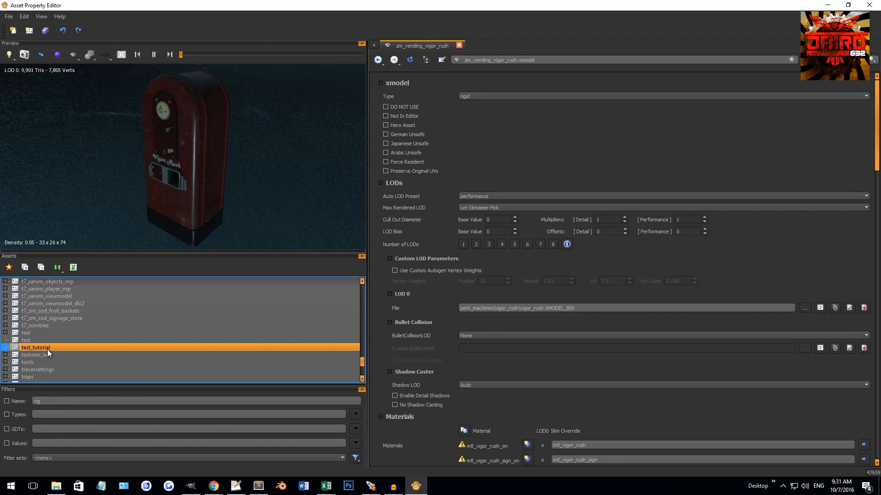
pyautogui.moveTo(160, 350)
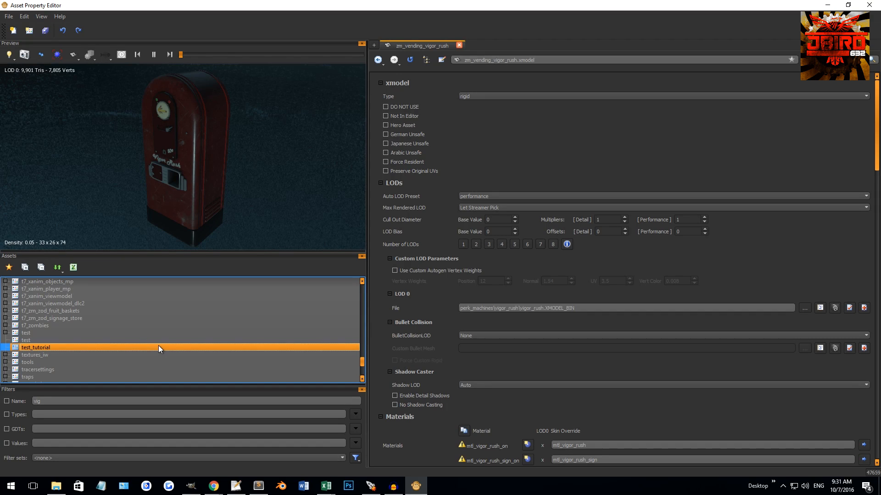
pyautogui.moveTo(159, 349)
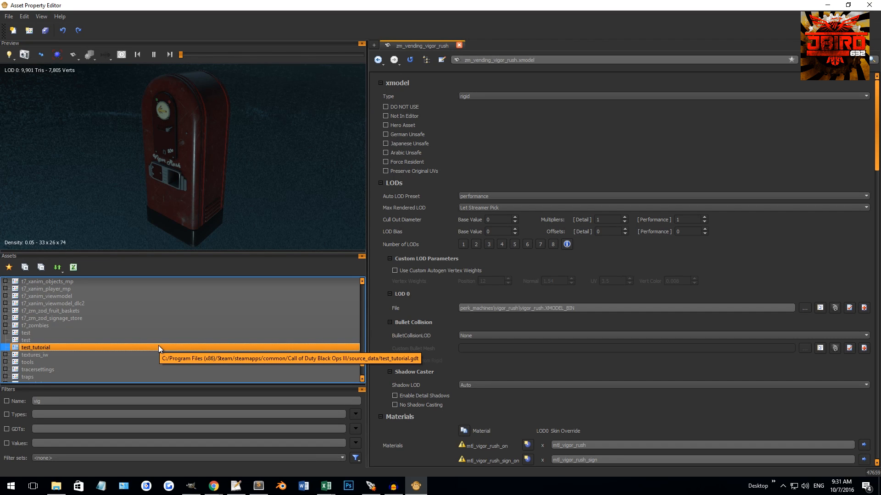
pyautogui.moveTo(573, 129)
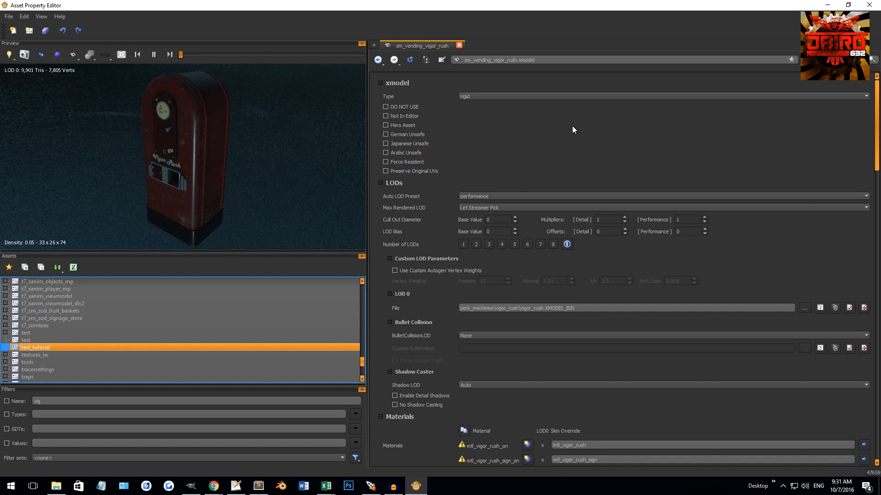